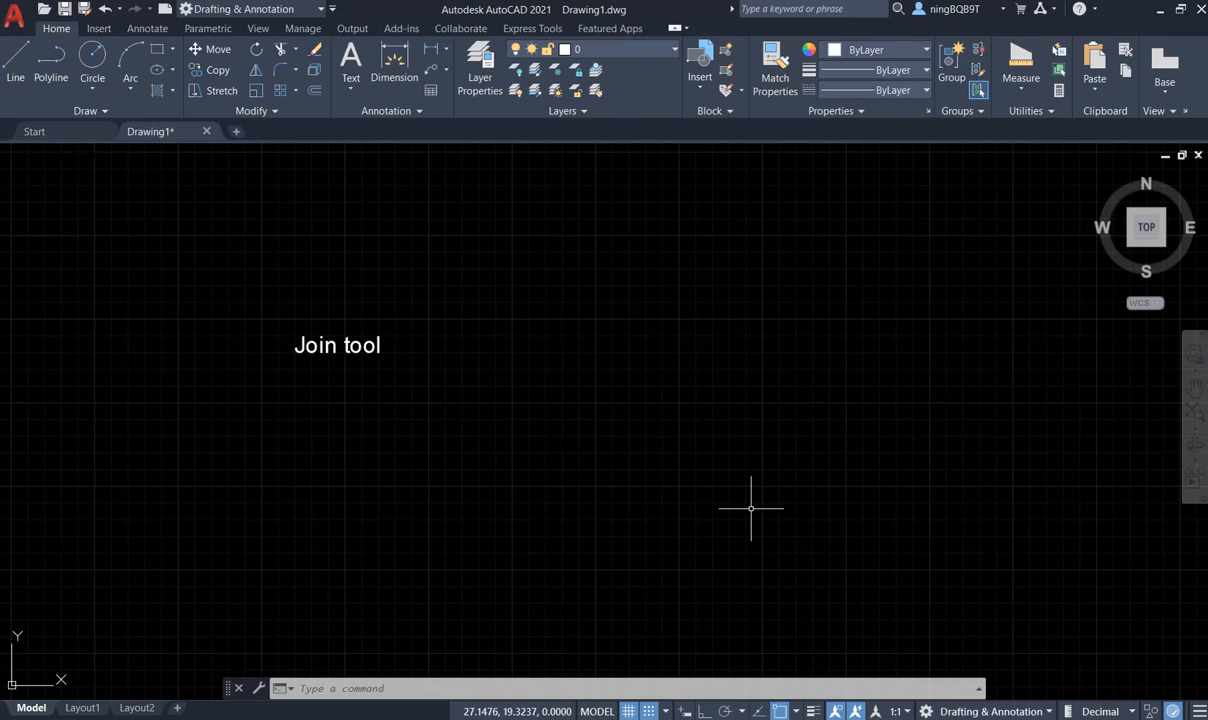
pyautogui.moveTo(563, 352)
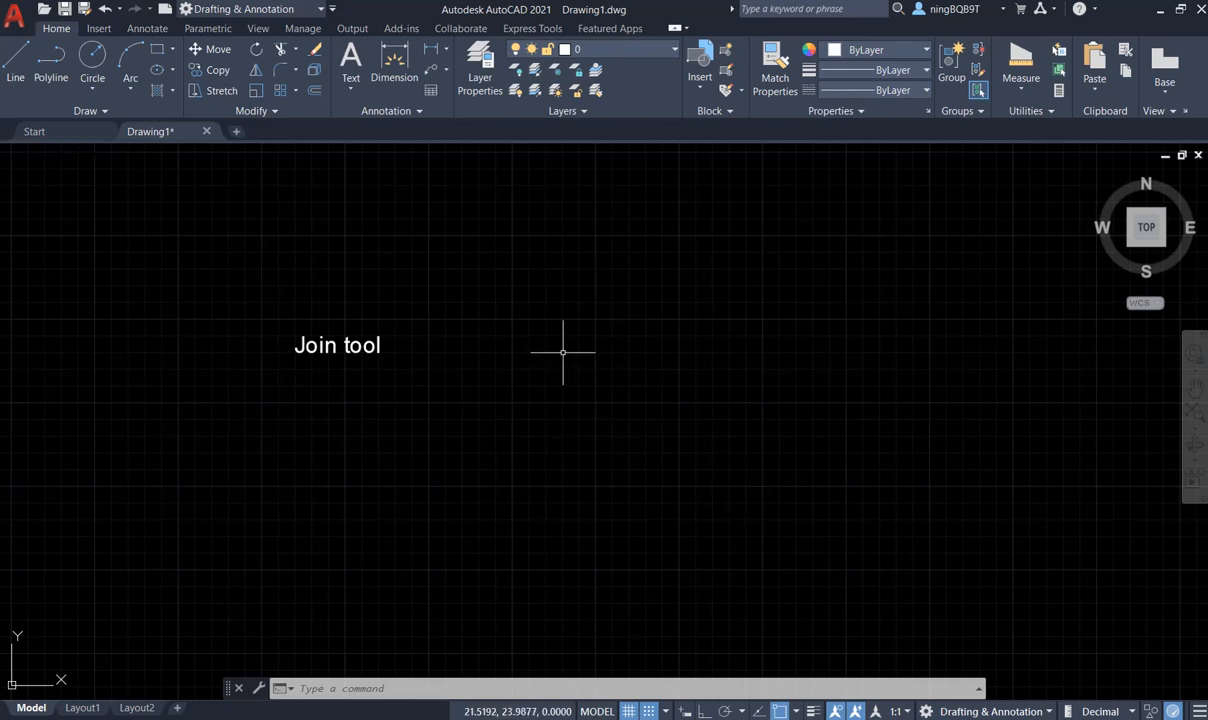
pyautogui.moveTo(305, 434)
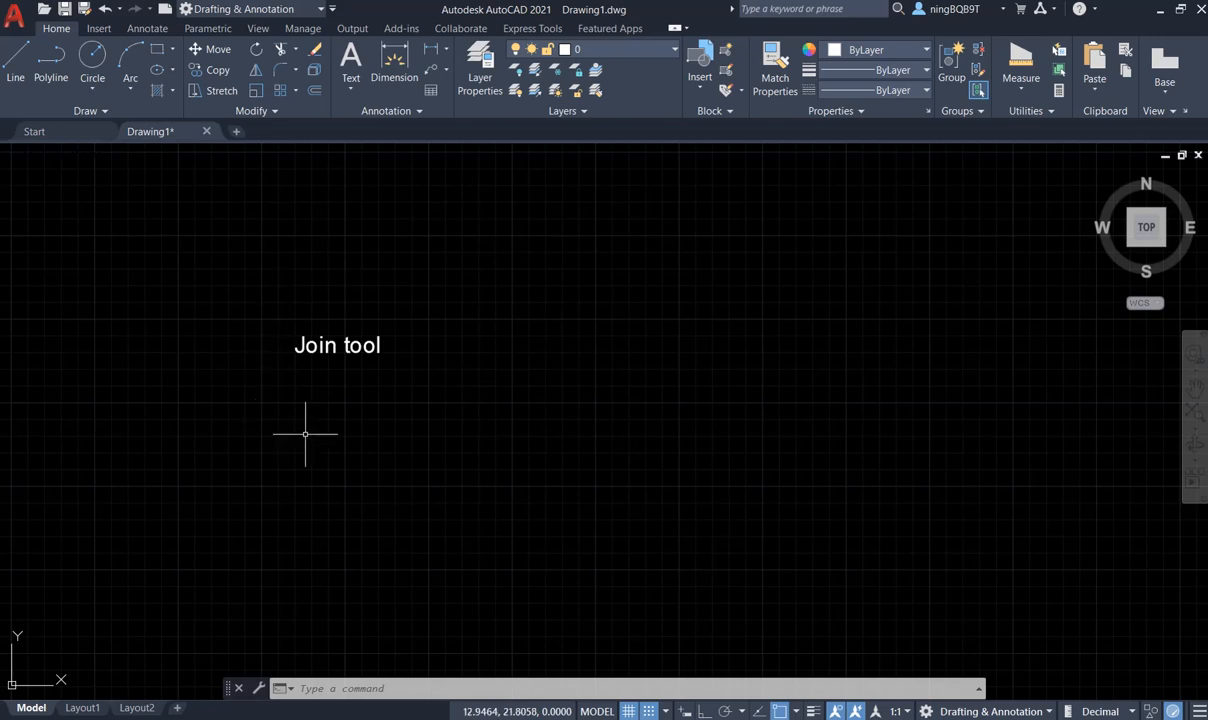
pyautogui.moveTo(333, 226)
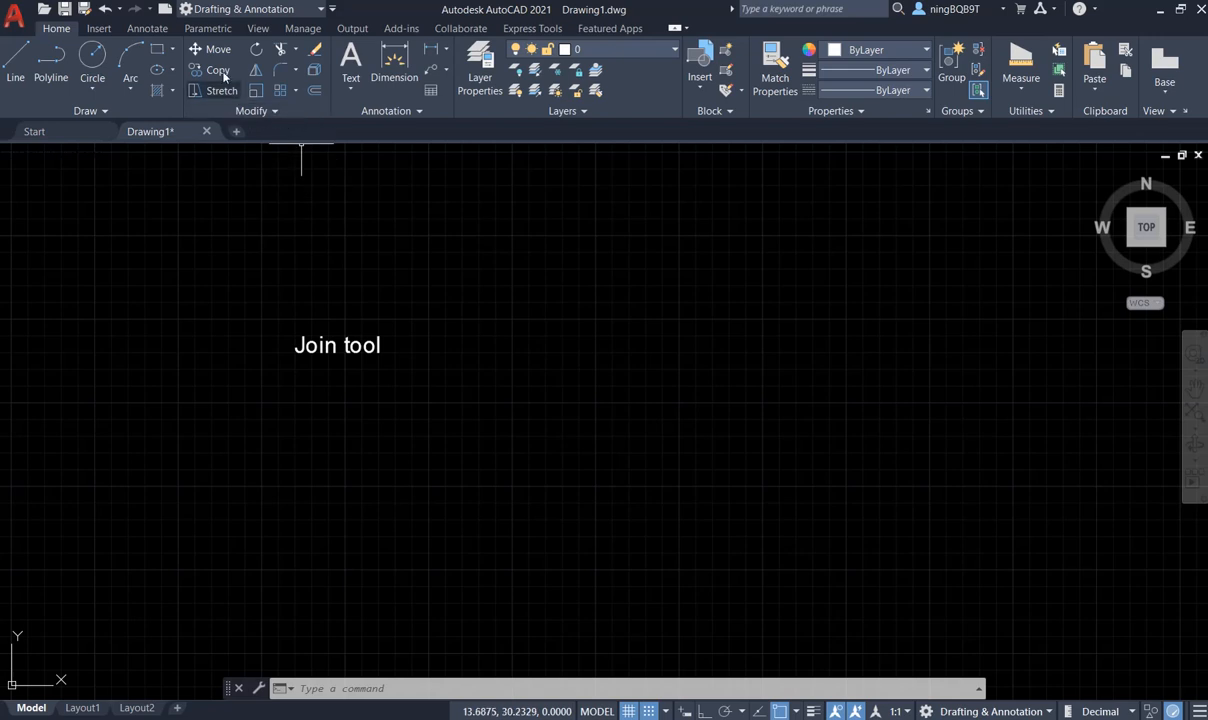
pyautogui.moveTo(270, 111)
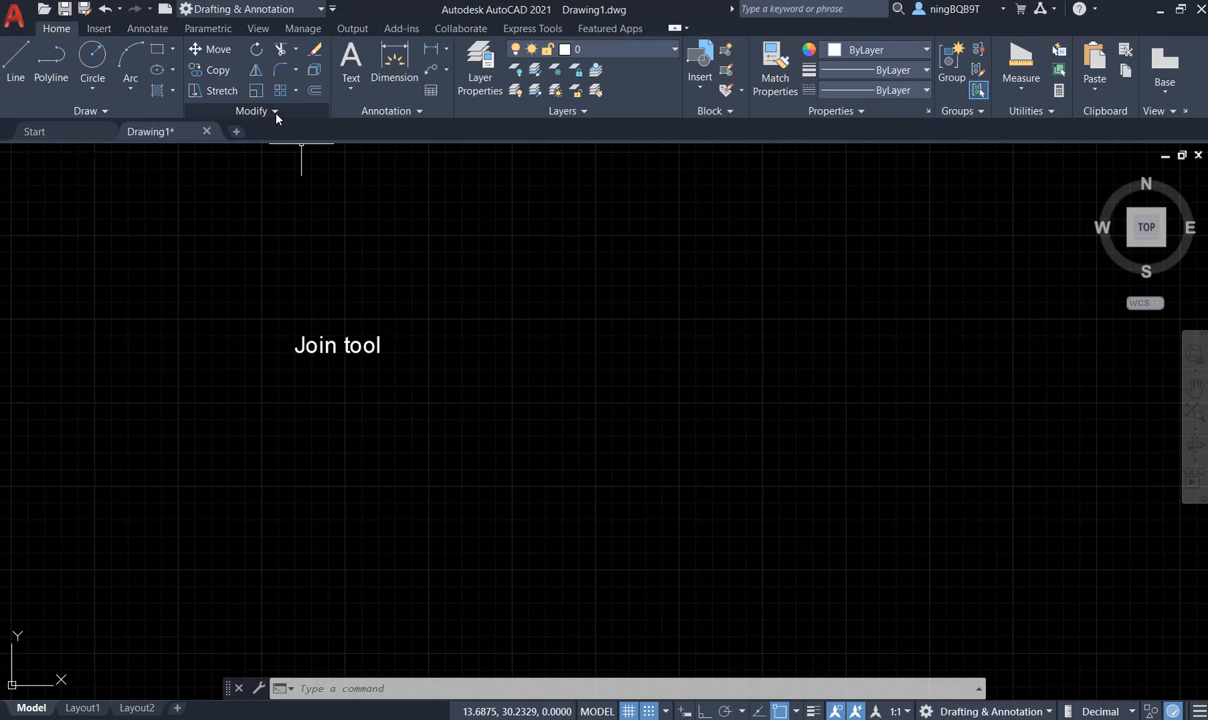
# Draw a triangle as one polyline, starting at its top corner near the middle
pyautogui.click(256, 110)
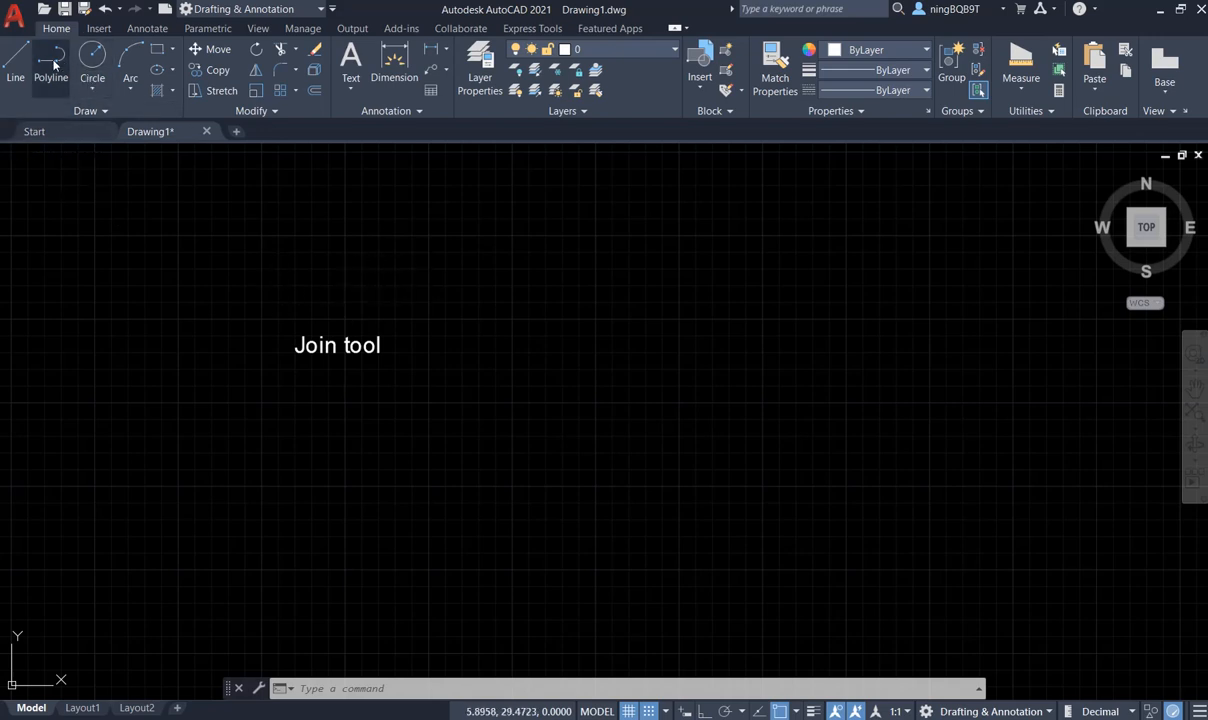
pyautogui.moveTo(51, 77)
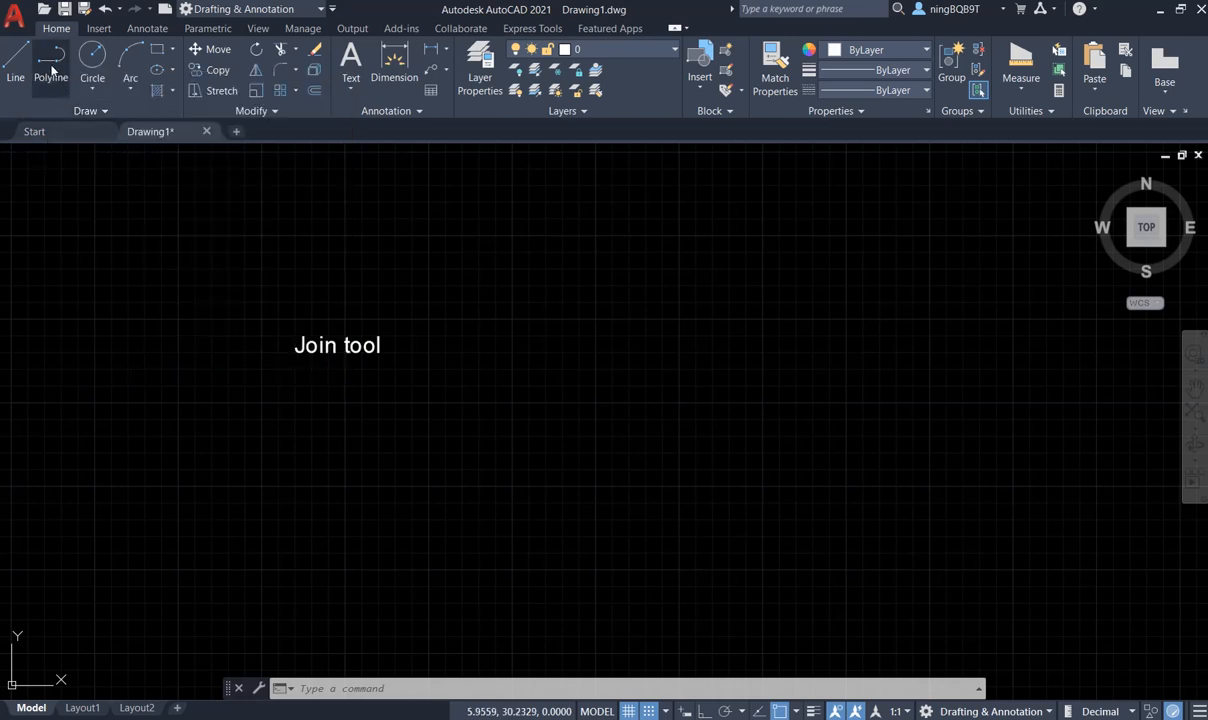
pyautogui.moveTo(51, 68)
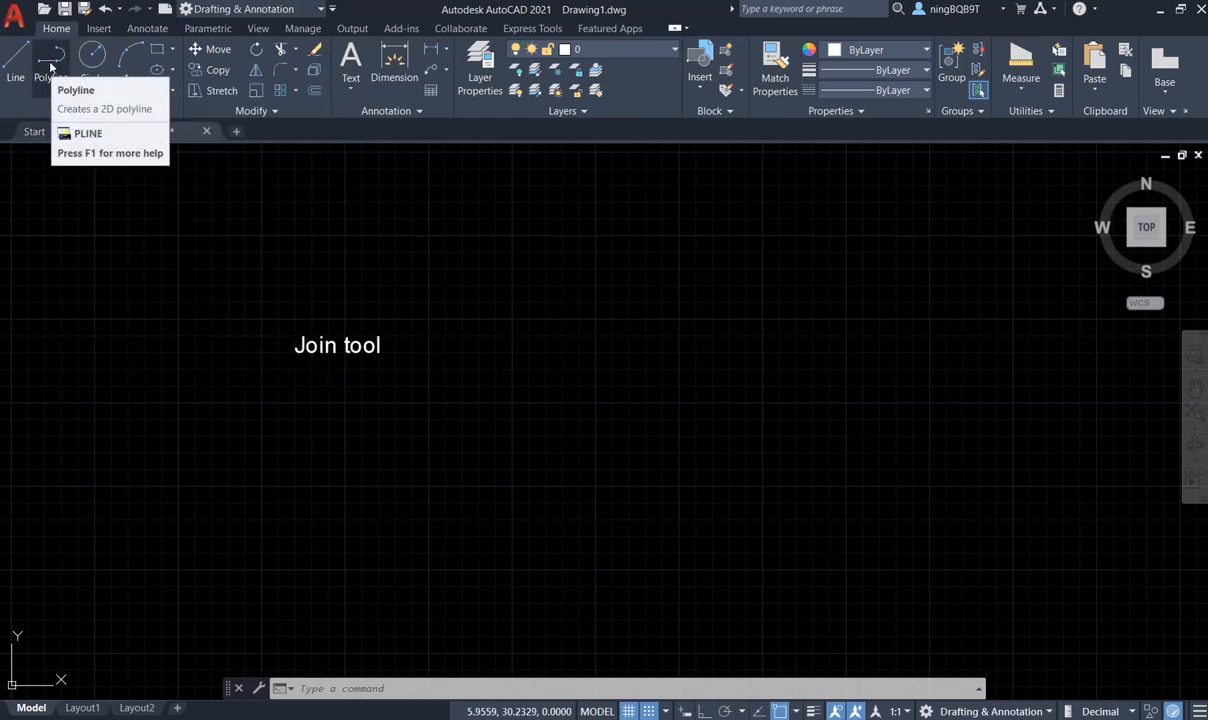
pyautogui.click(51, 70)
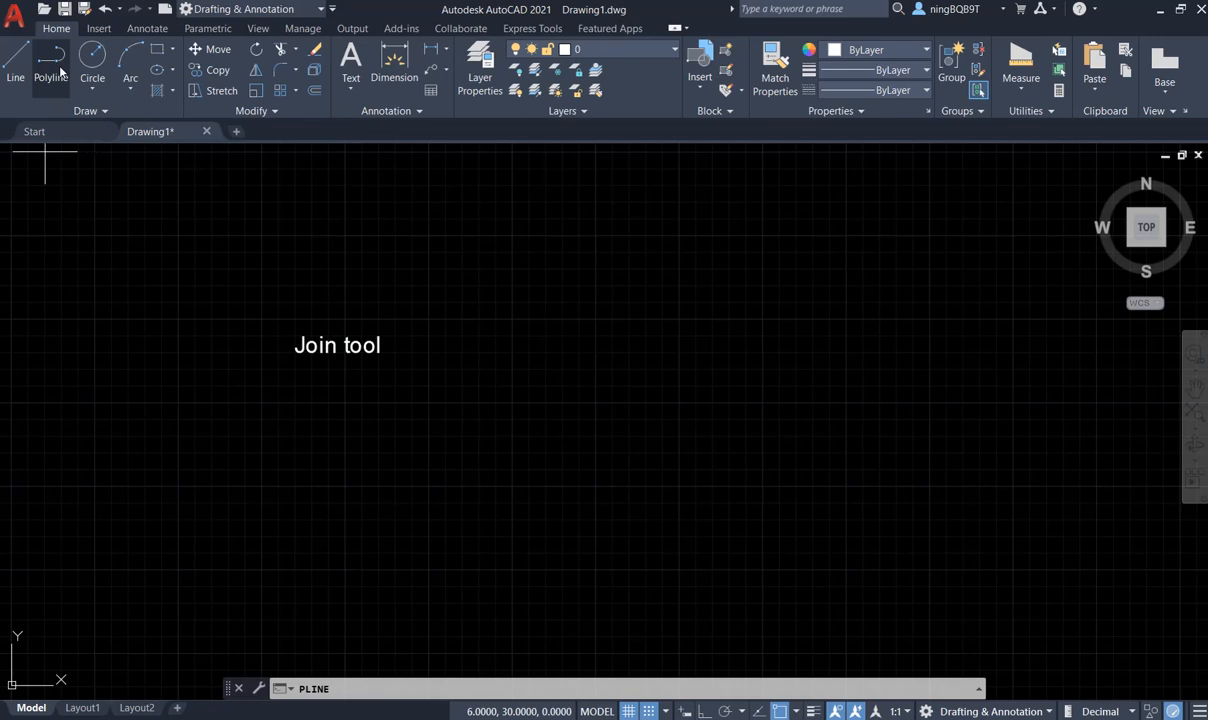
pyautogui.click(51, 70)
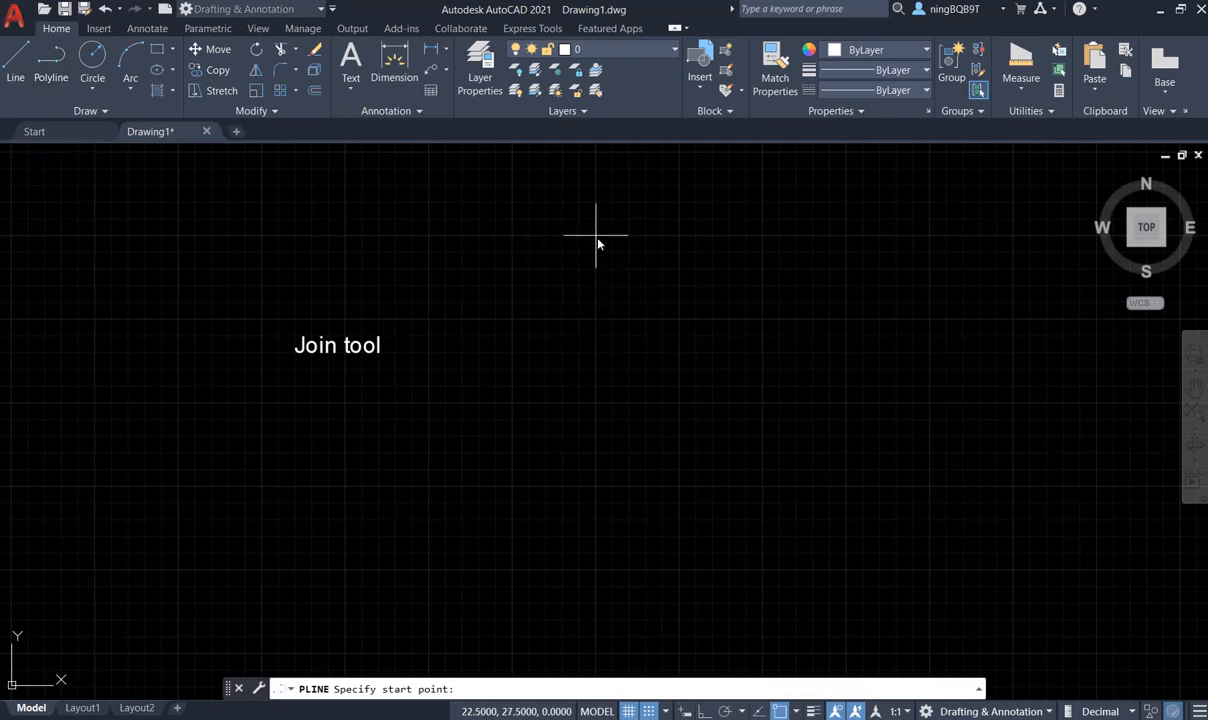
pyautogui.click(596, 240)
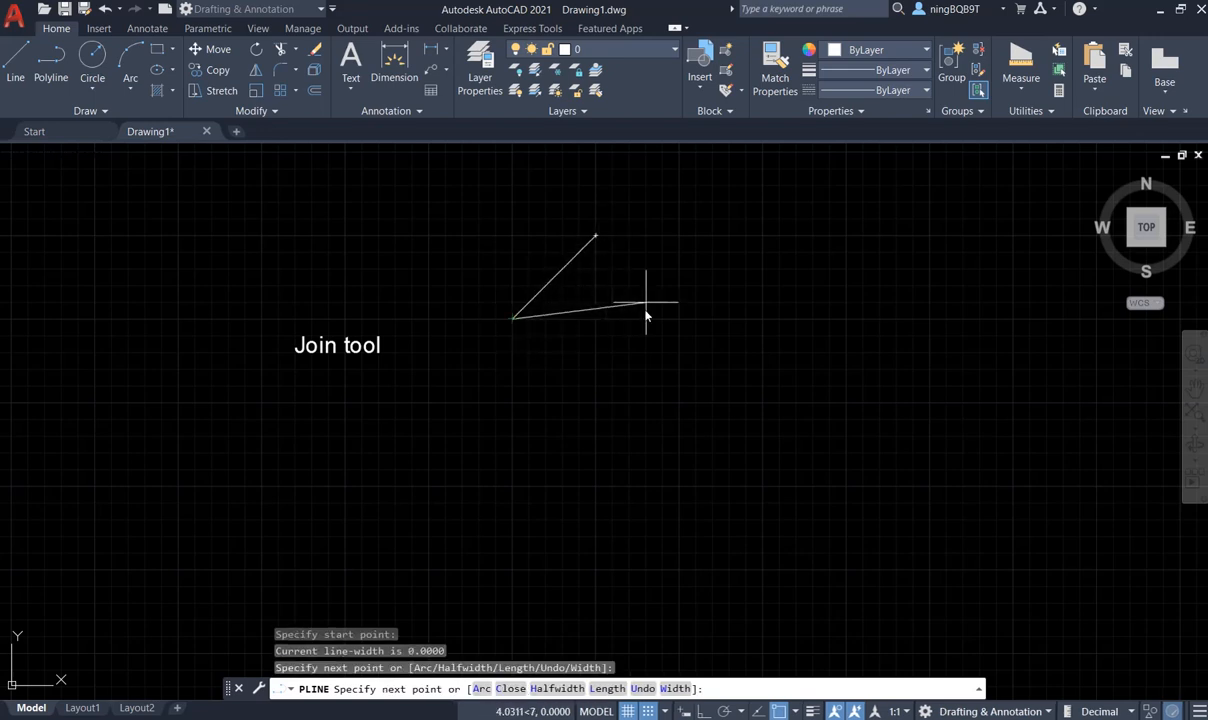
pyautogui.click(595, 237)
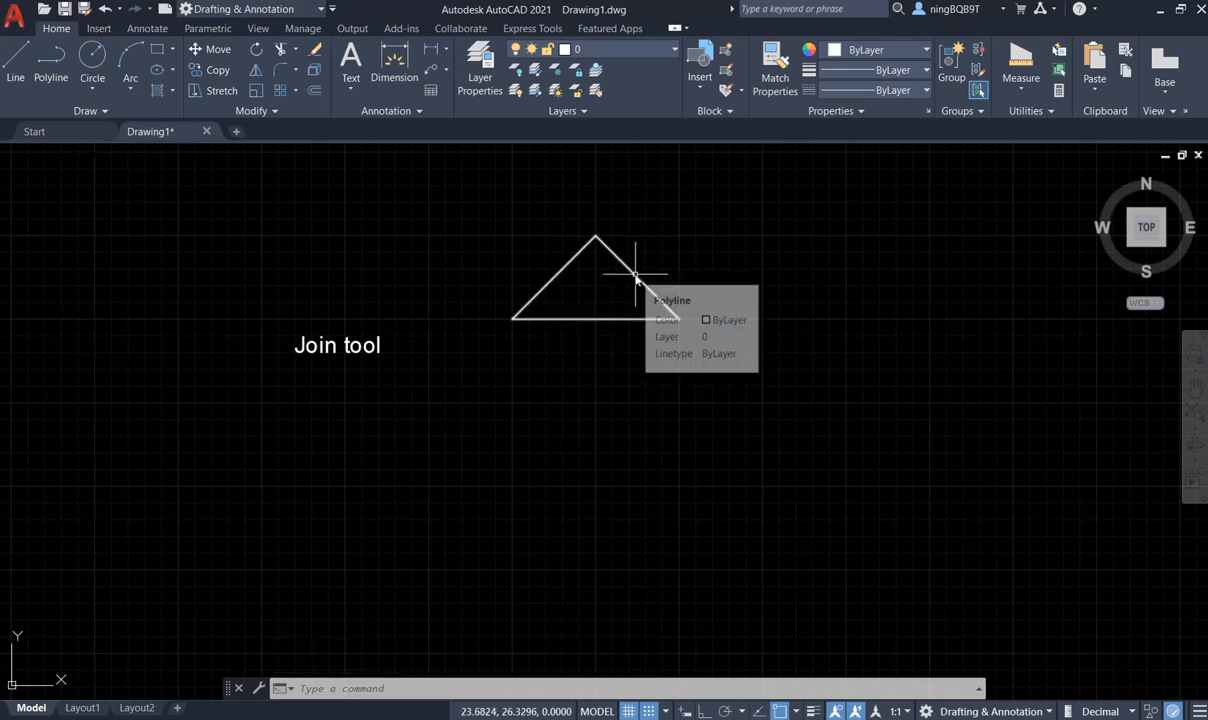
pyautogui.moveTo(435, 280)
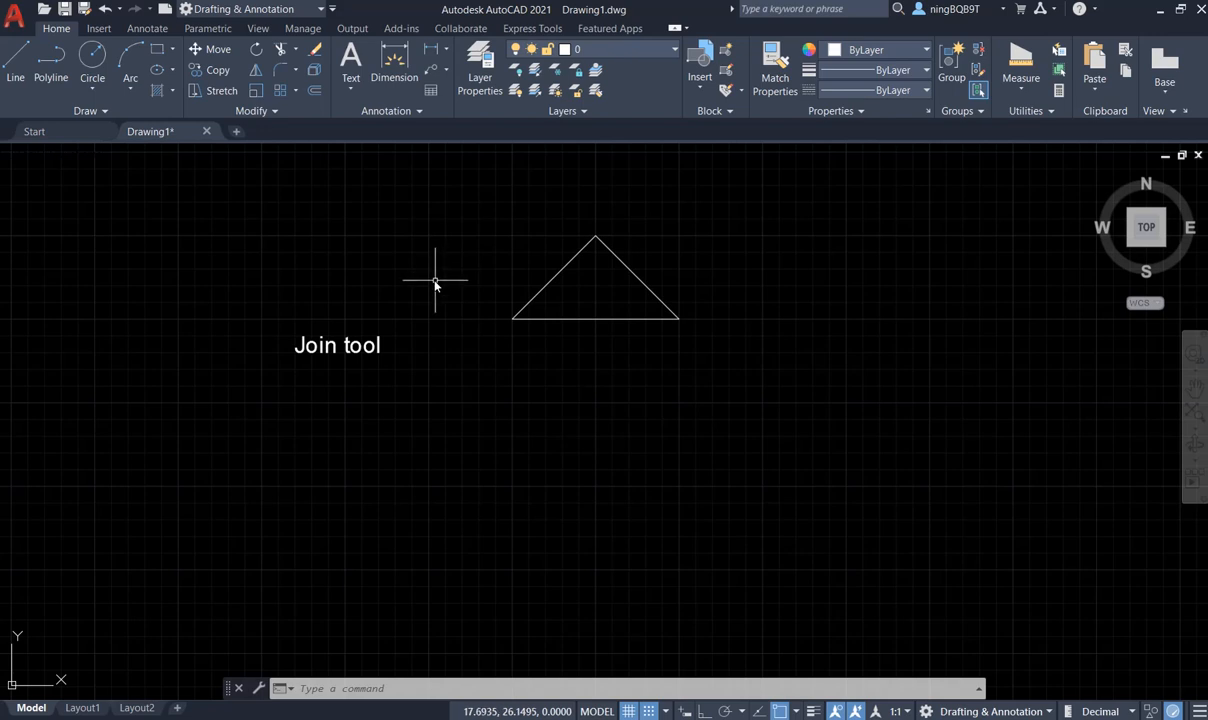
pyautogui.moveTo(427, 288)
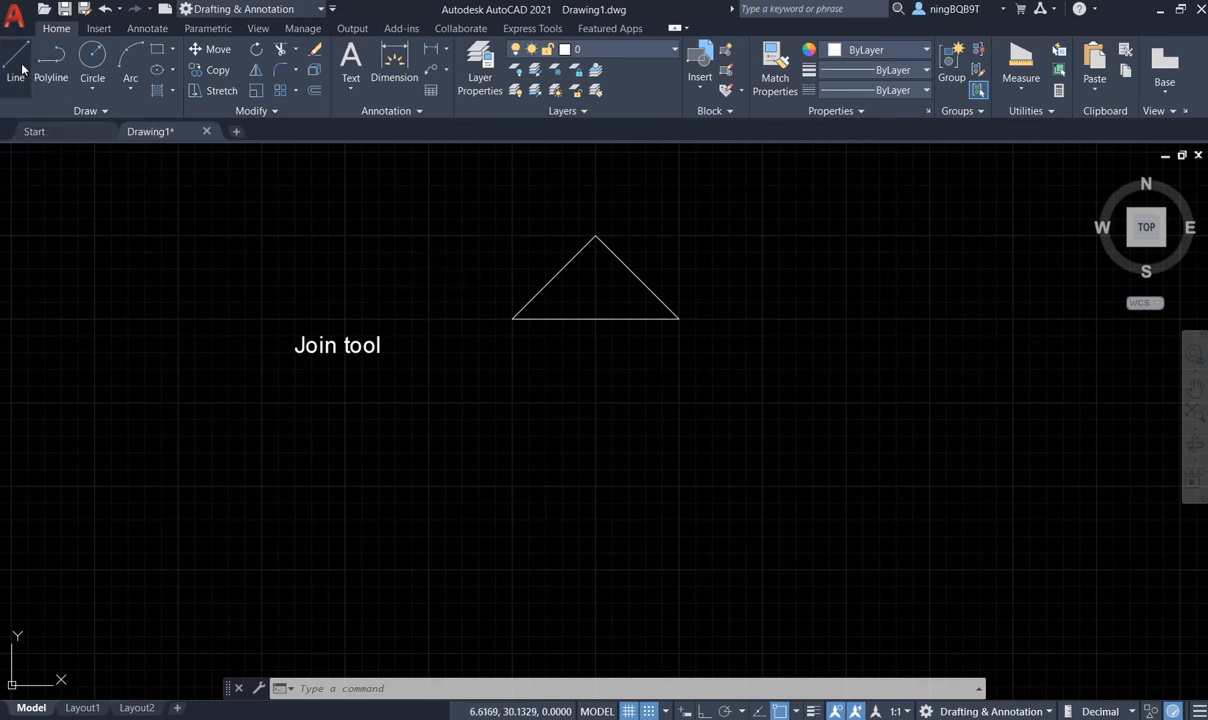
# Draw a second triangle from separate lines to the right, placing top and bottom-right corners
pyautogui.click(15, 75)
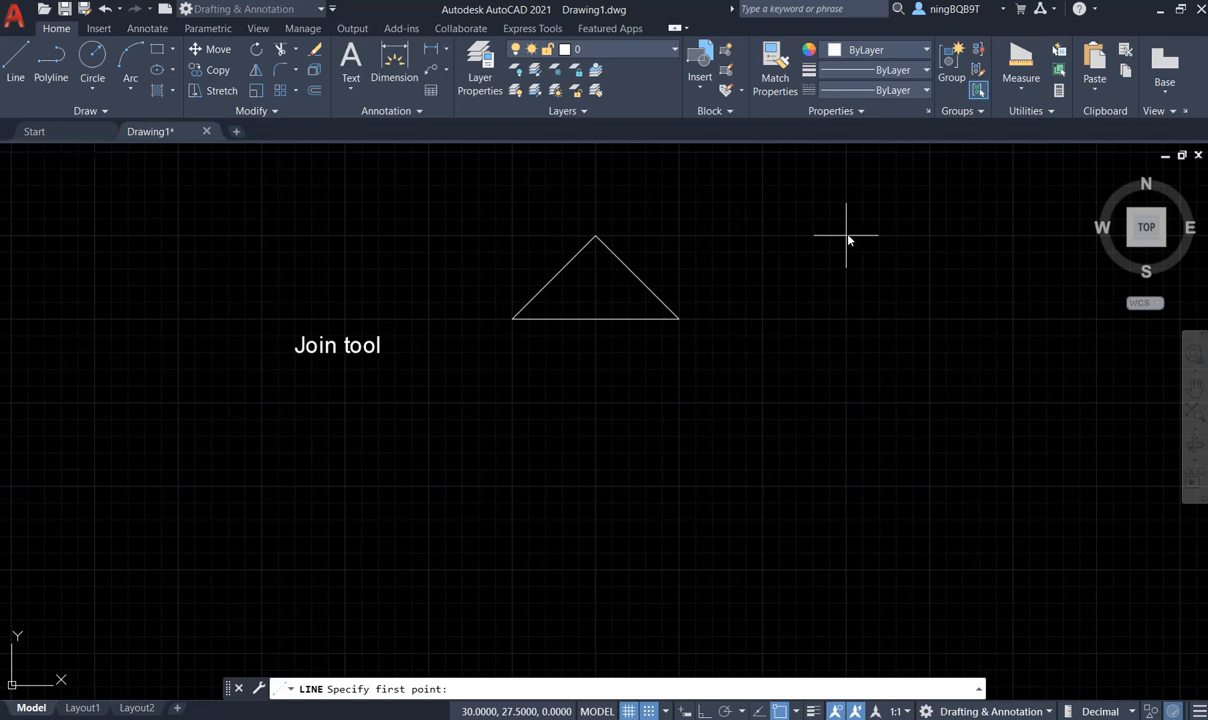
pyautogui.click(845, 235)
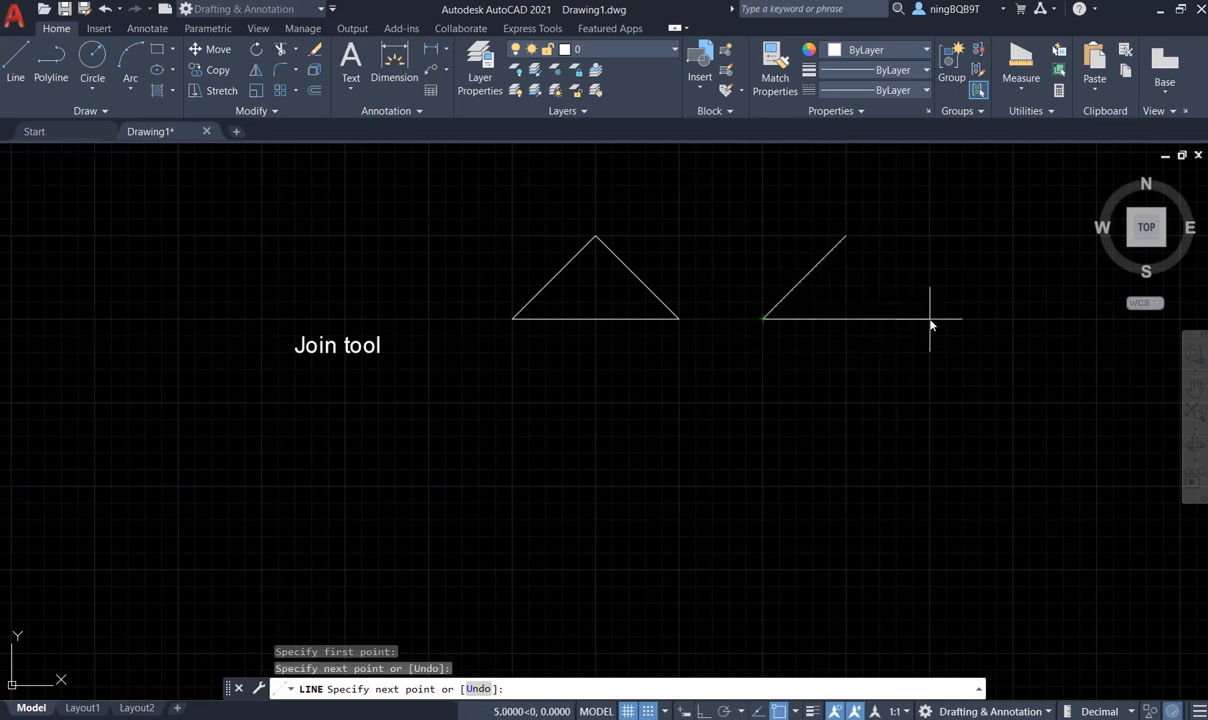
pyautogui.click(930, 316)
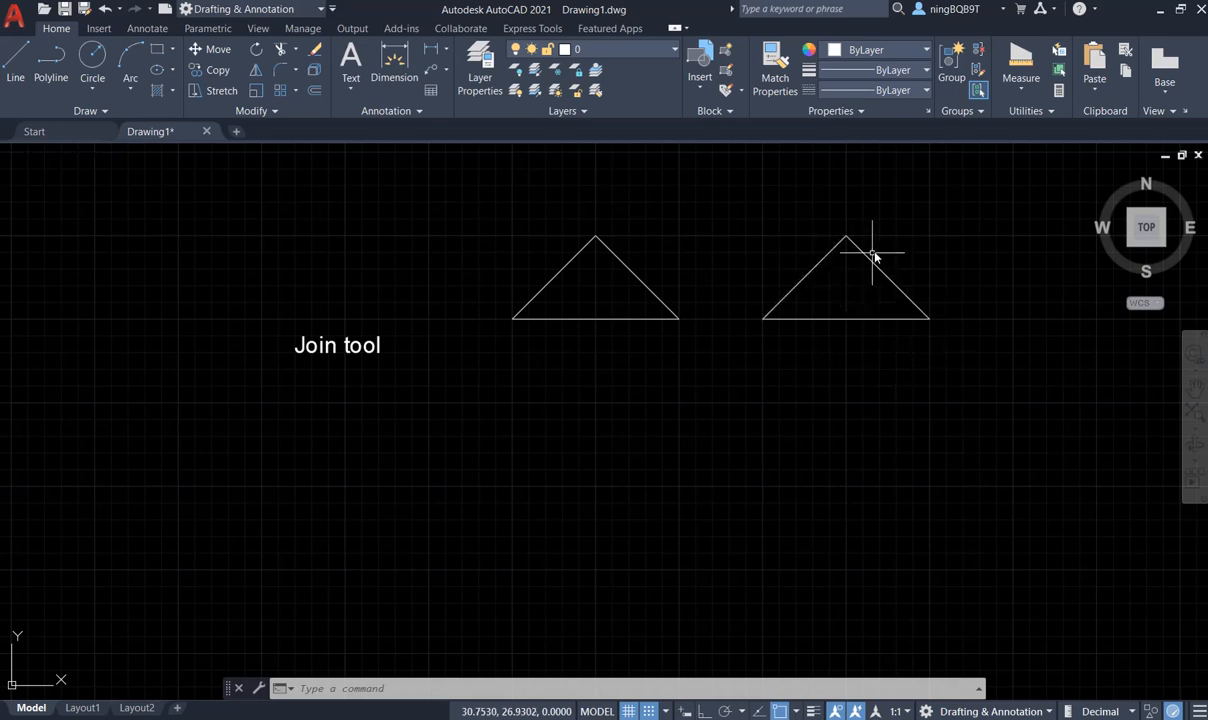
pyautogui.moveTo(767, 235)
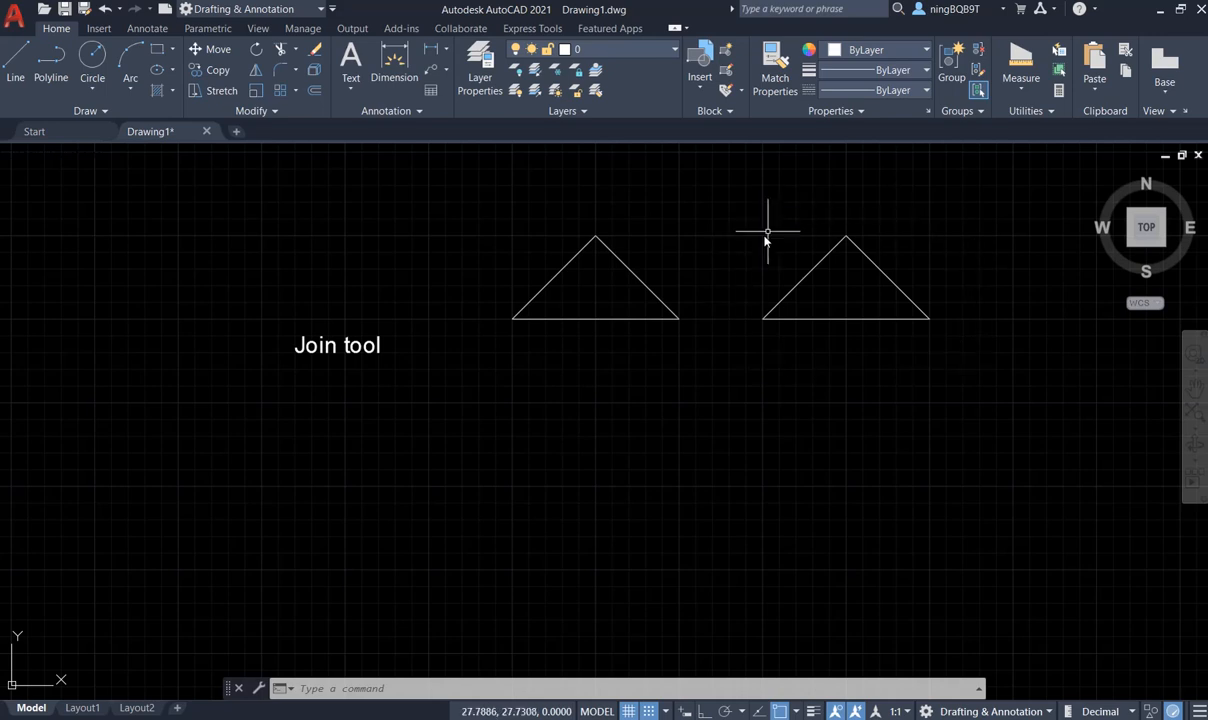
pyautogui.moveTo(878, 385)
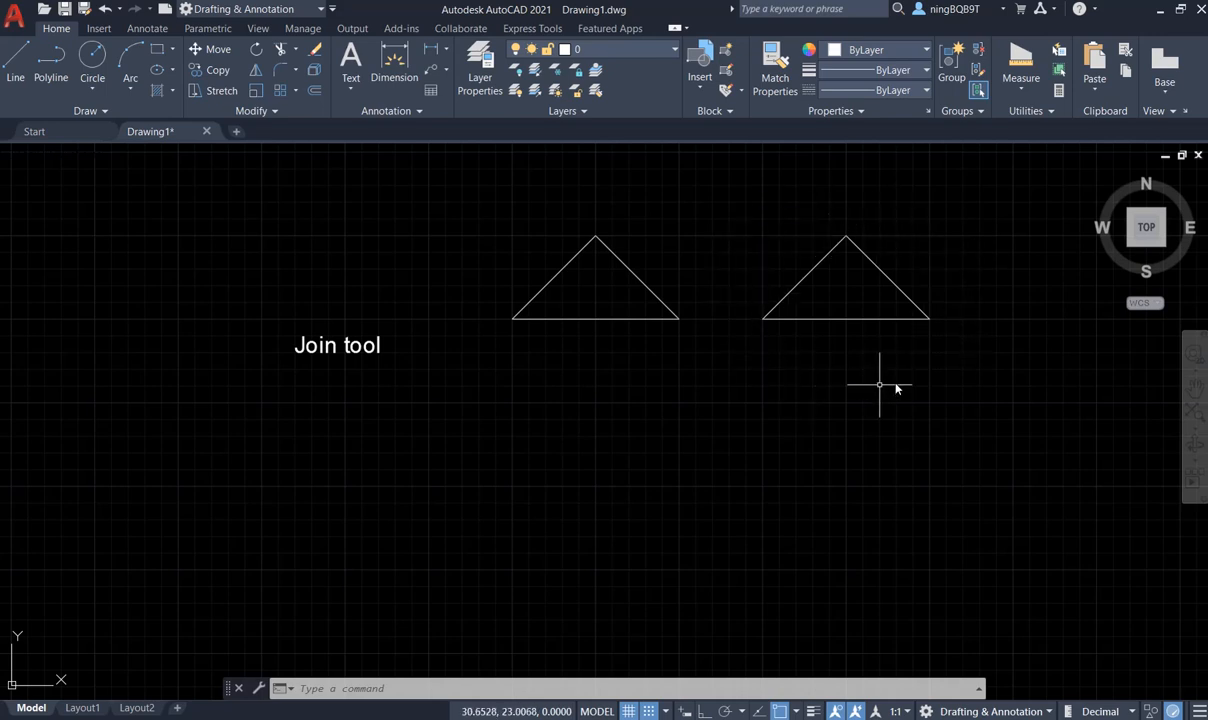
pyautogui.moveTo(953, 320)
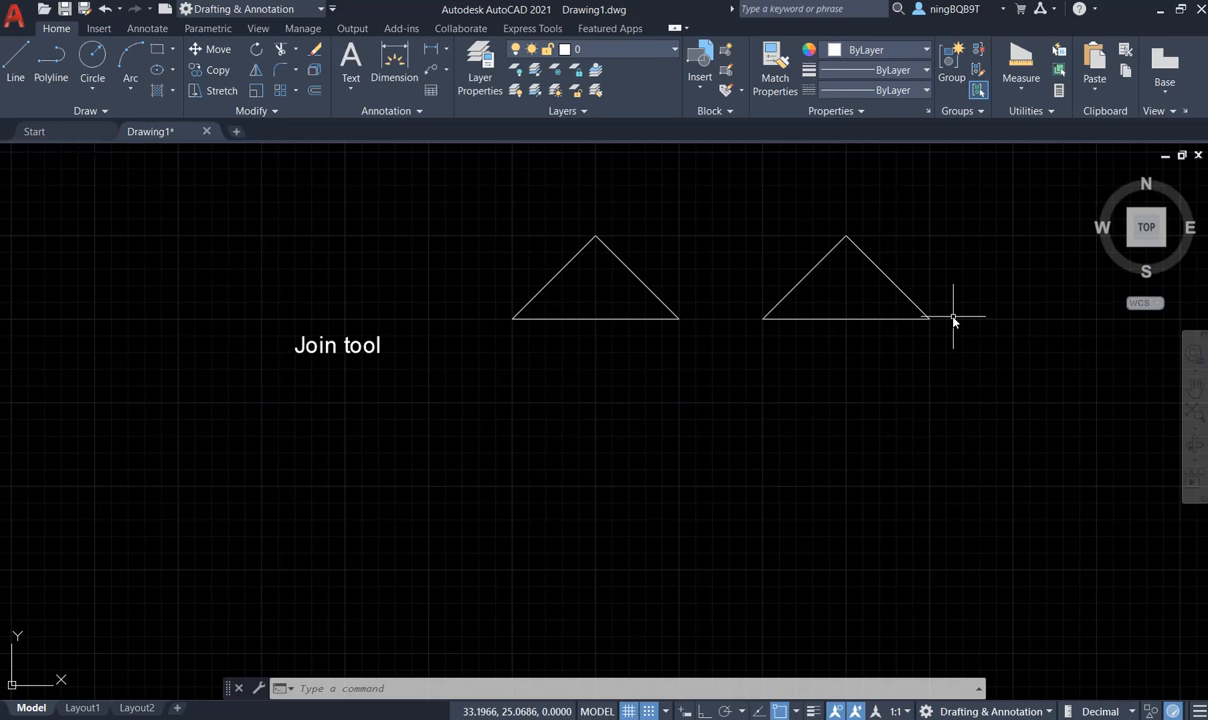
pyautogui.moveTo(830, 365)
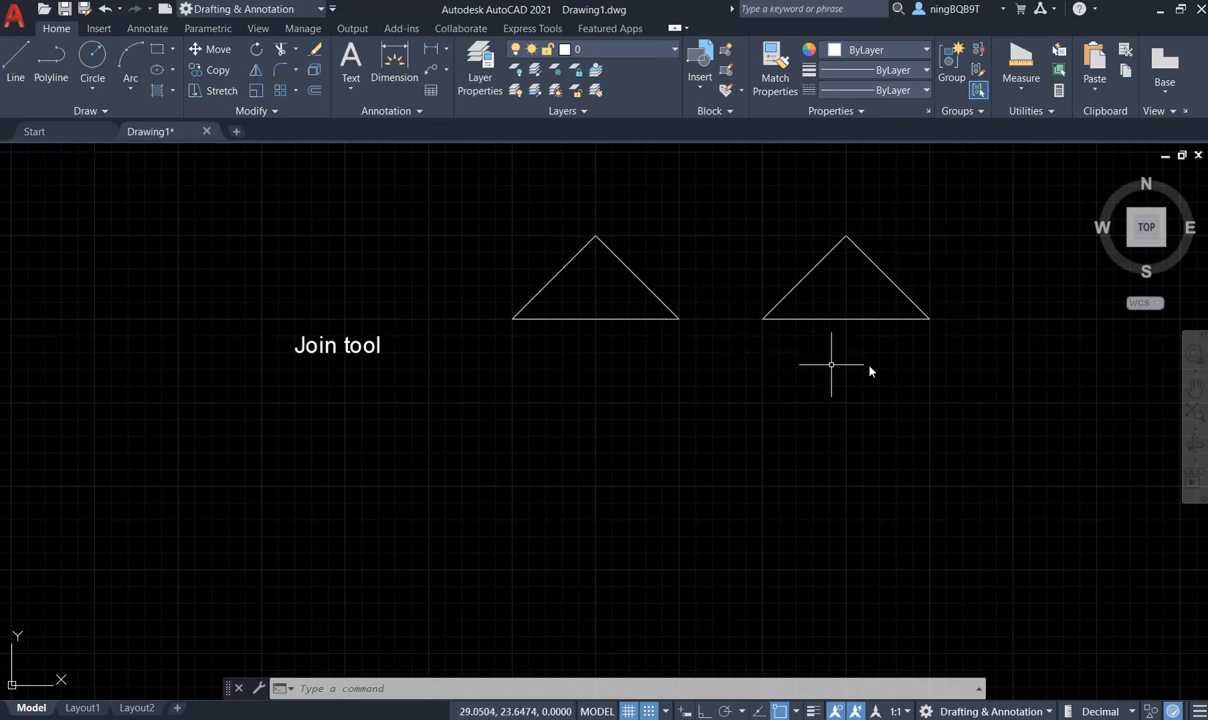
pyautogui.moveTo(972, 308)
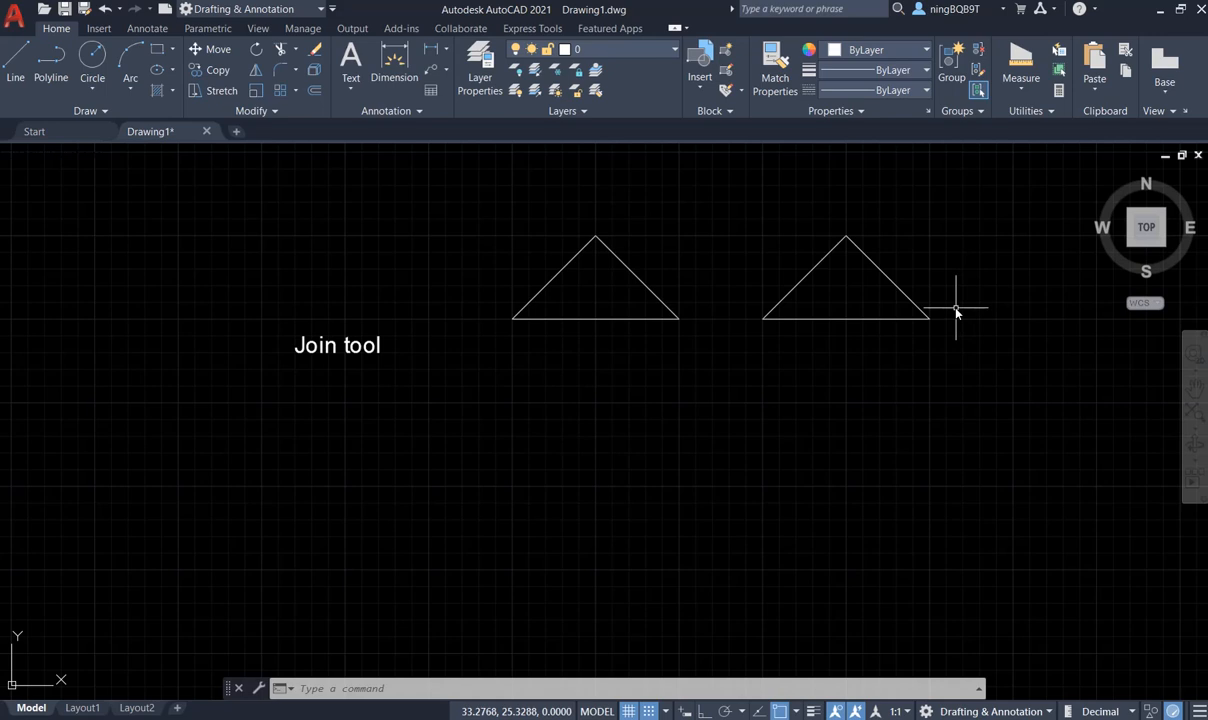
pyautogui.moveTo(333, 237)
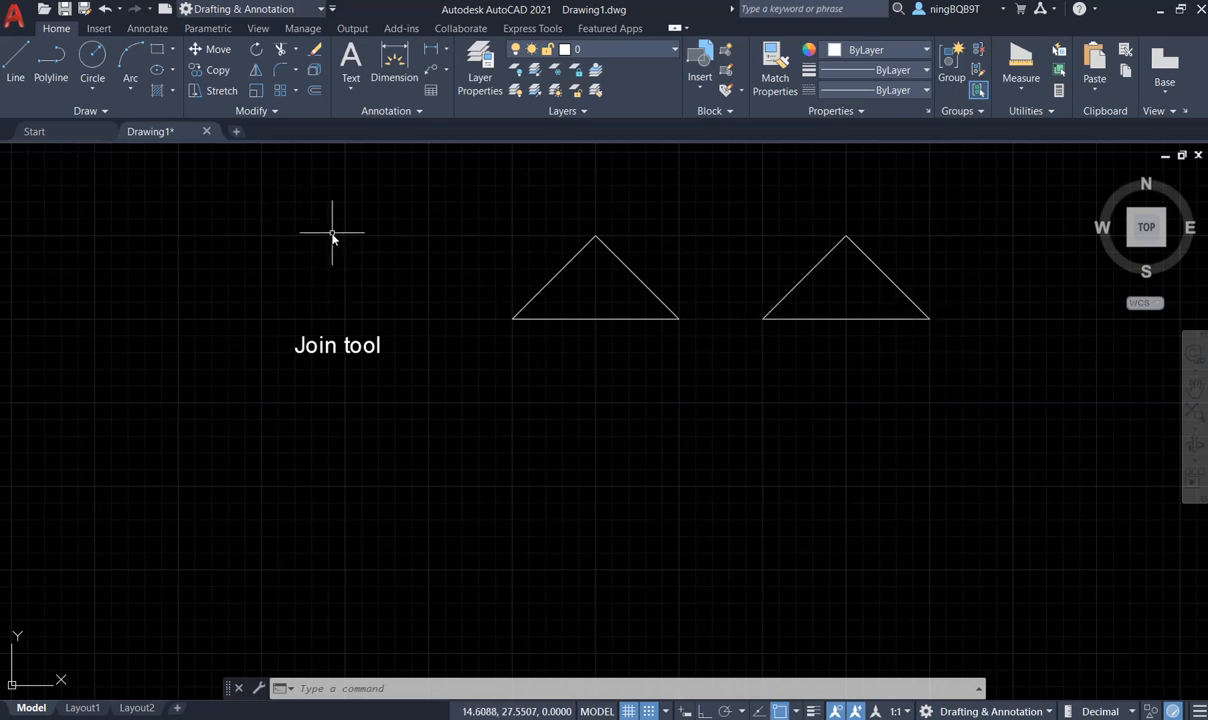
pyautogui.moveTo(277, 115)
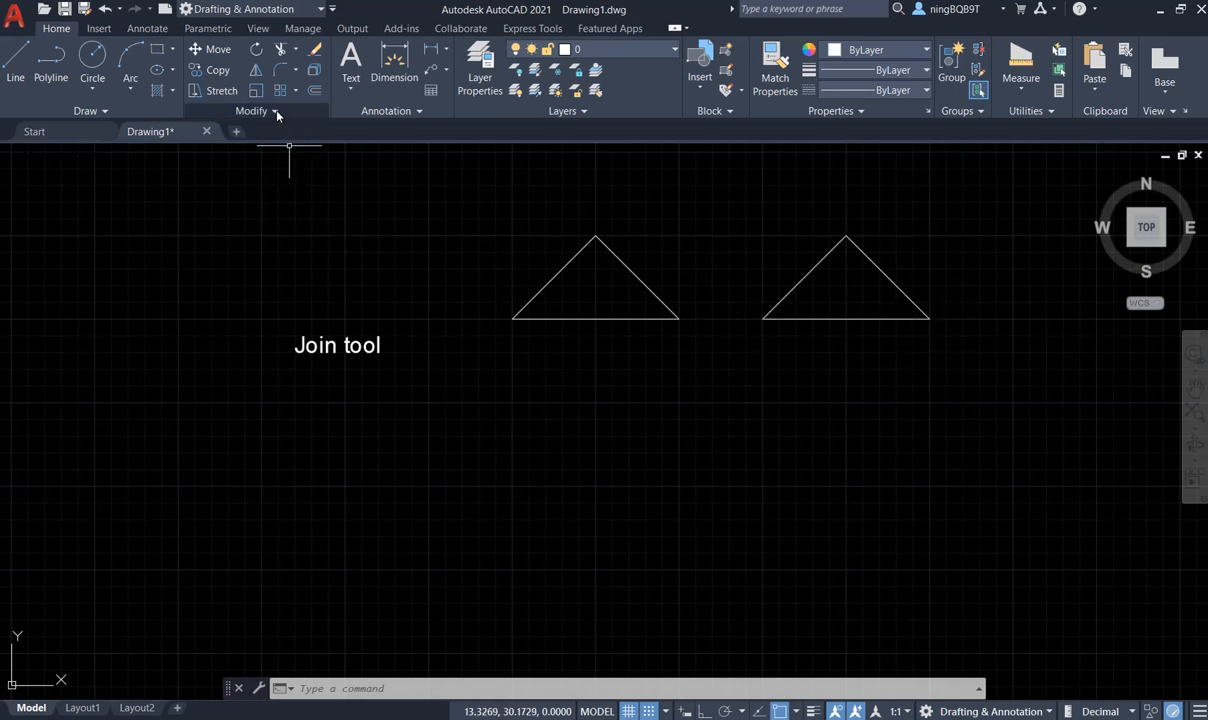
# Window-select the right triangle's three lines as objects to join
pyautogui.click(277, 111)
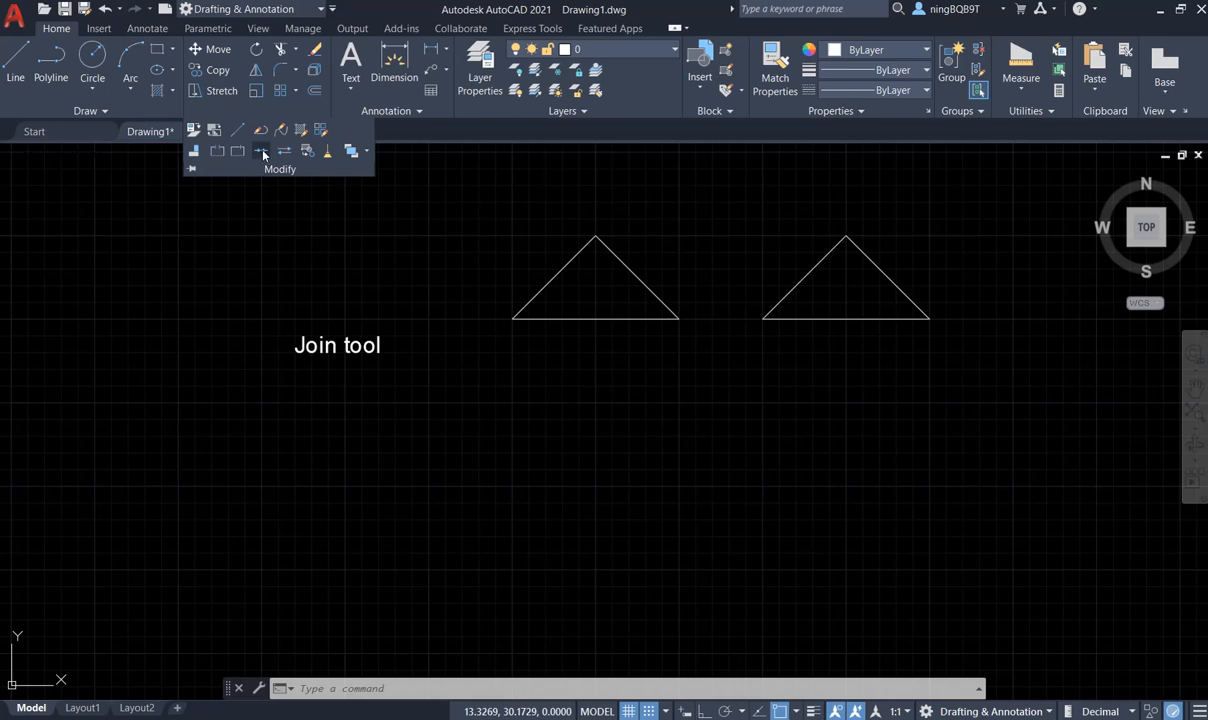
pyautogui.moveTo(261, 150)
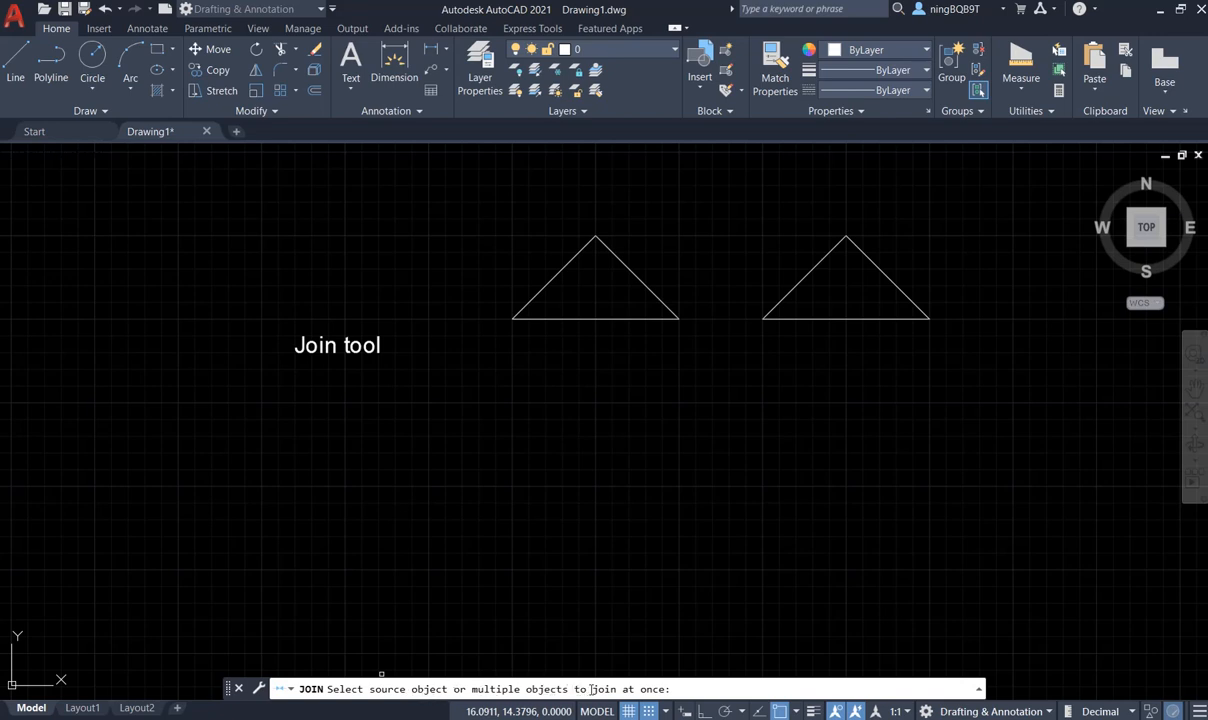
pyautogui.moveTo(685, 644)
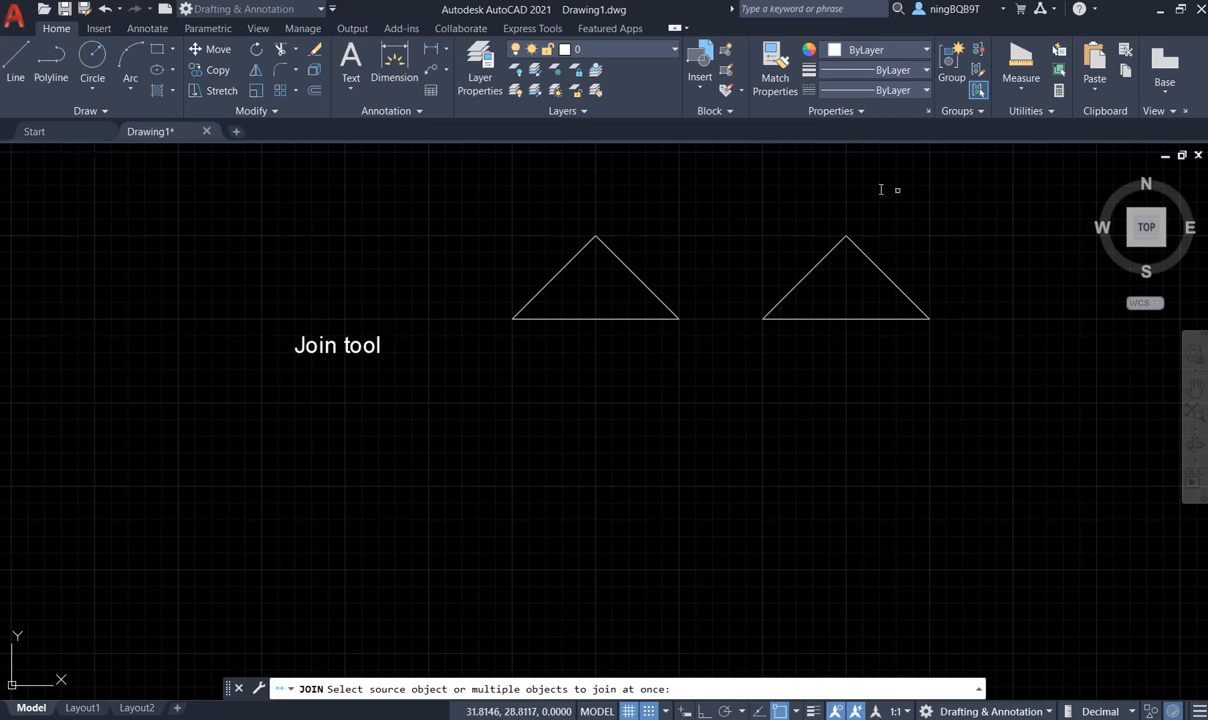
pyautogui.moveTo(775, 225)
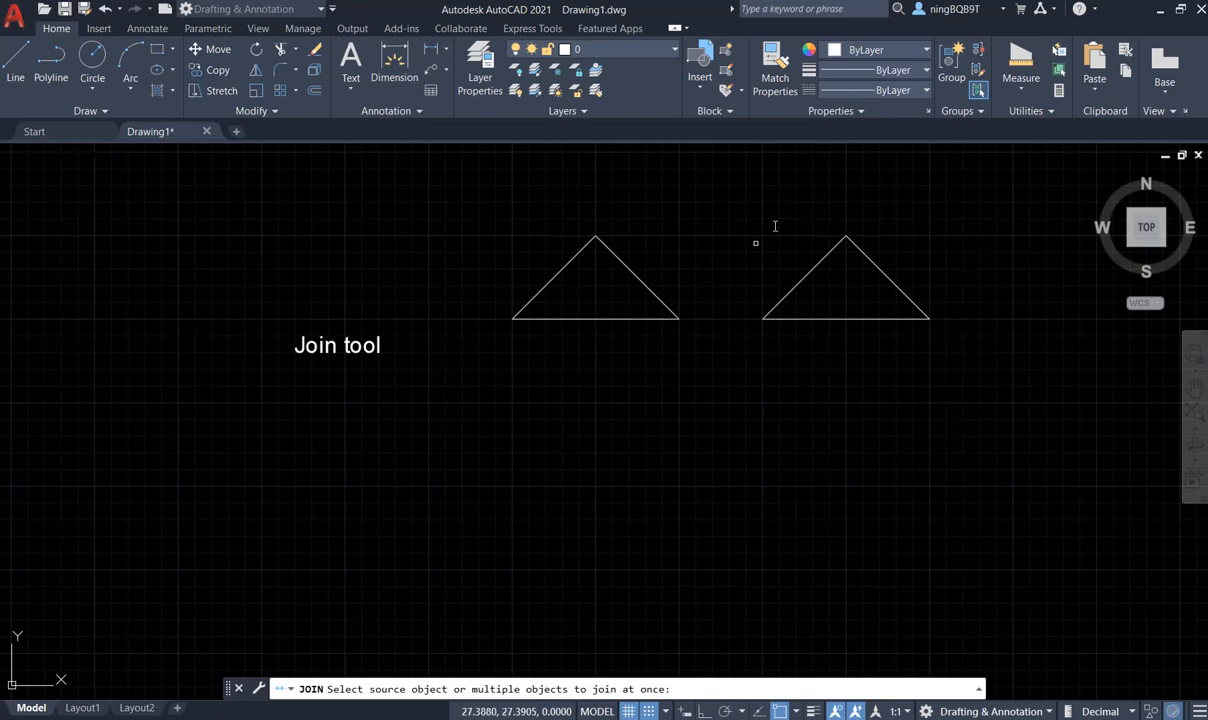
pyautogui.moveTo(998, 334)
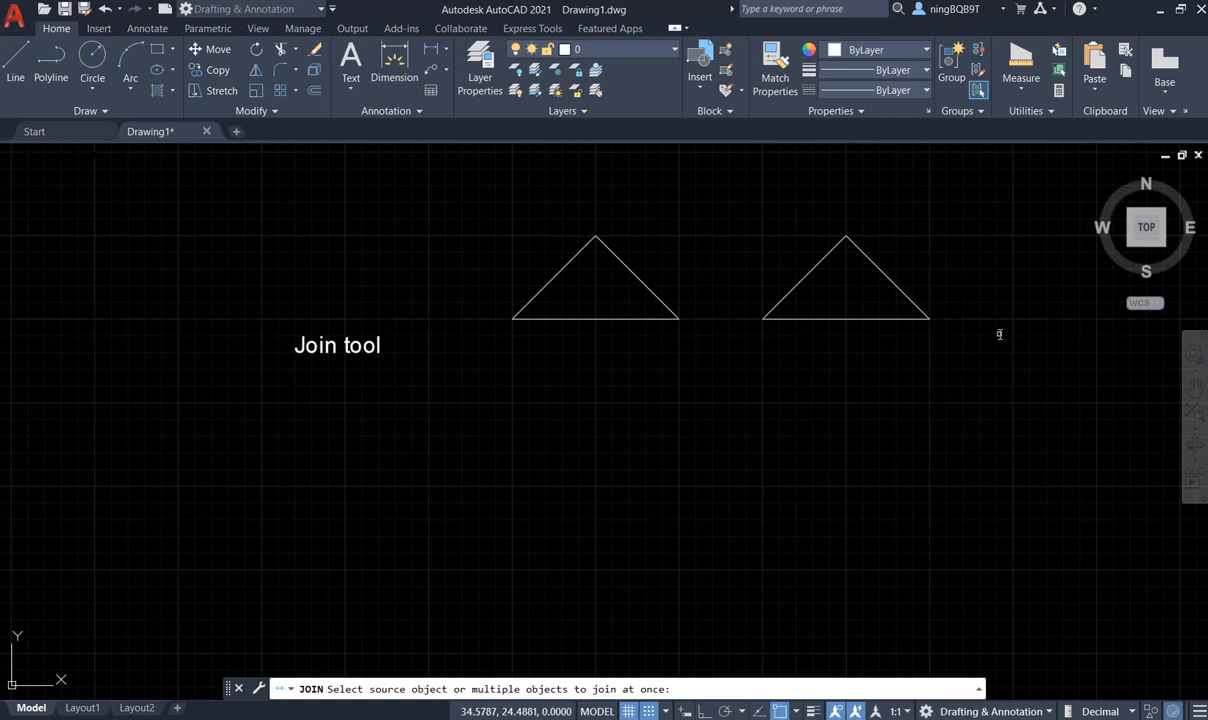
pyautogui.moveTo(953, 341)
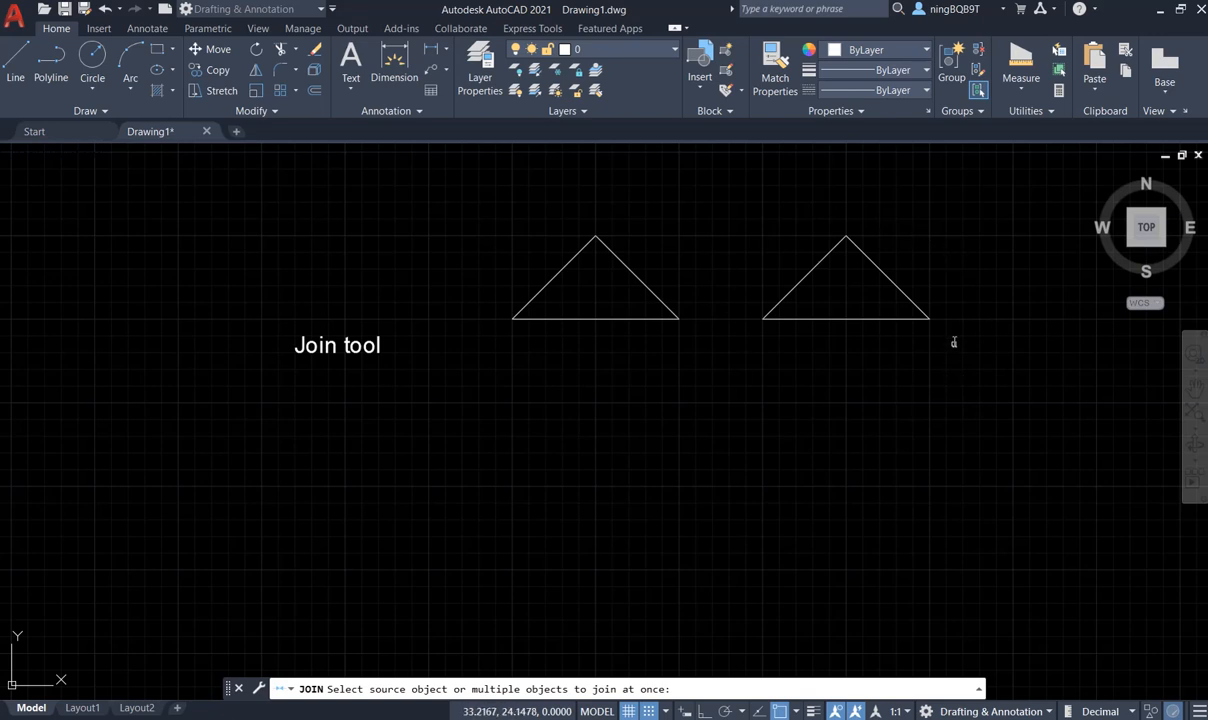
pyautogui.moveTo(746, 213)
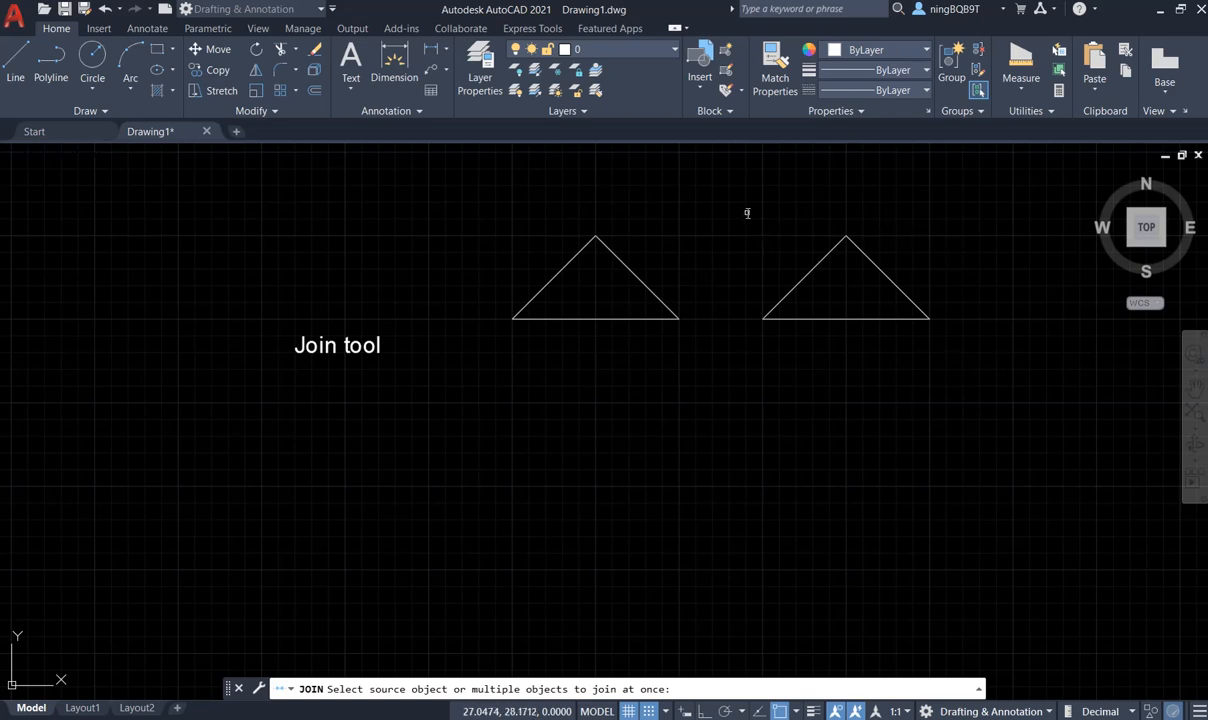
pyautogui.moveTo(755, 214)
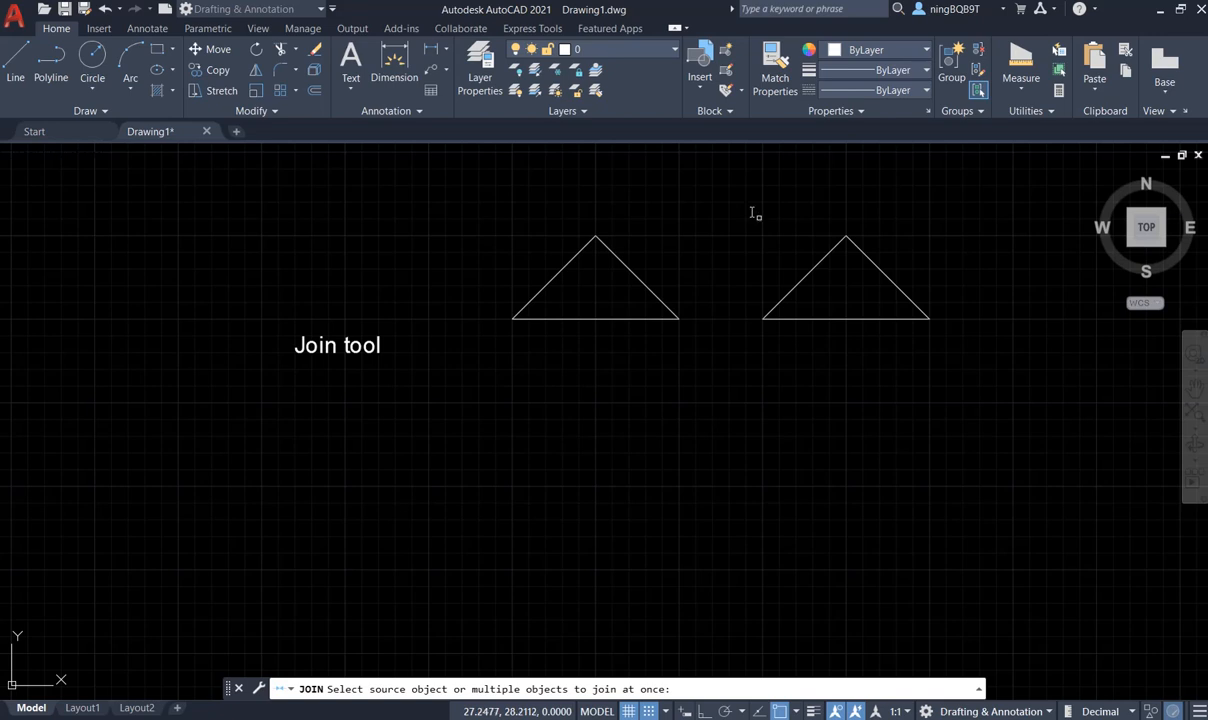
pyautogui.moveTo(754, 207)
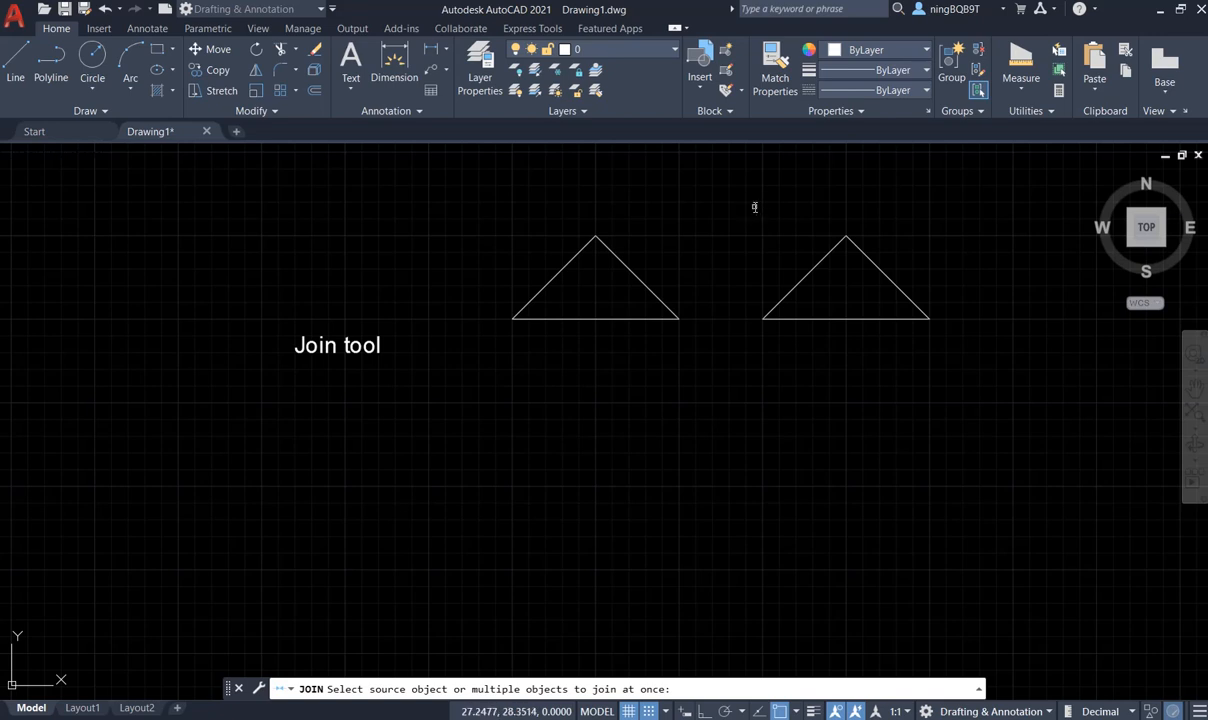
pyautogui.moveTo(755, 205); pyautogui.dragTo(946, 345)
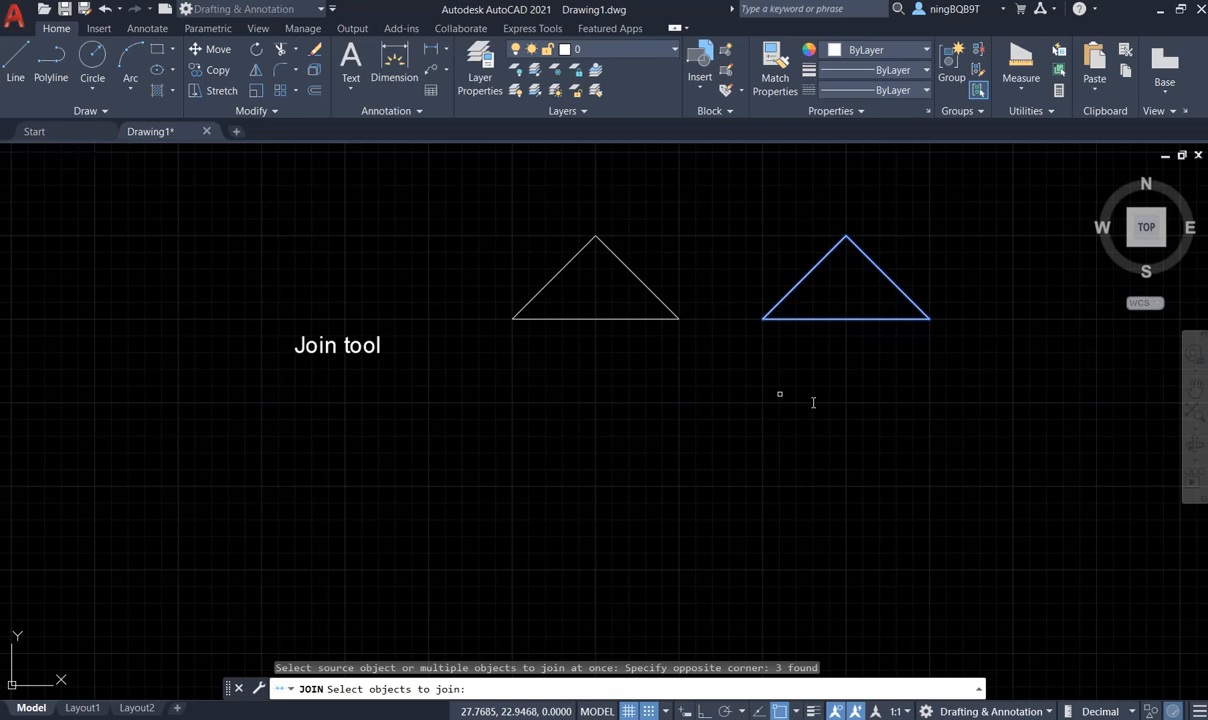
pyautogui.moveTo(895, 363)
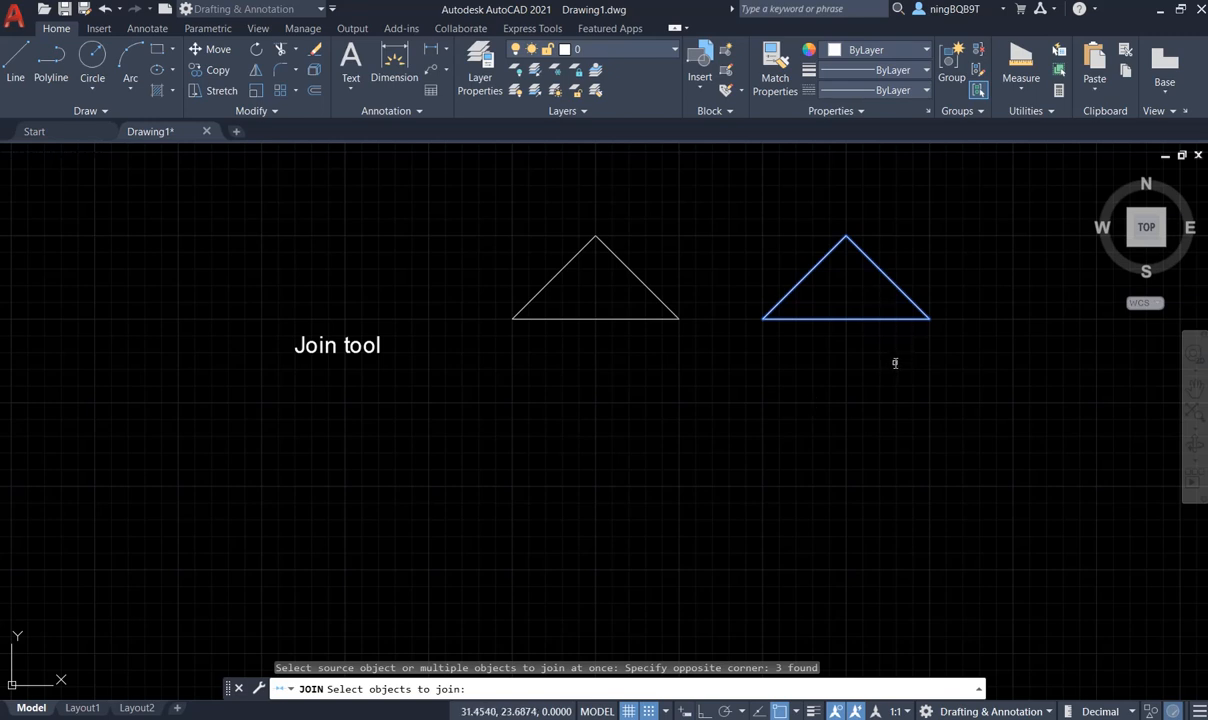
pyautogui.moveTo(891, 362)
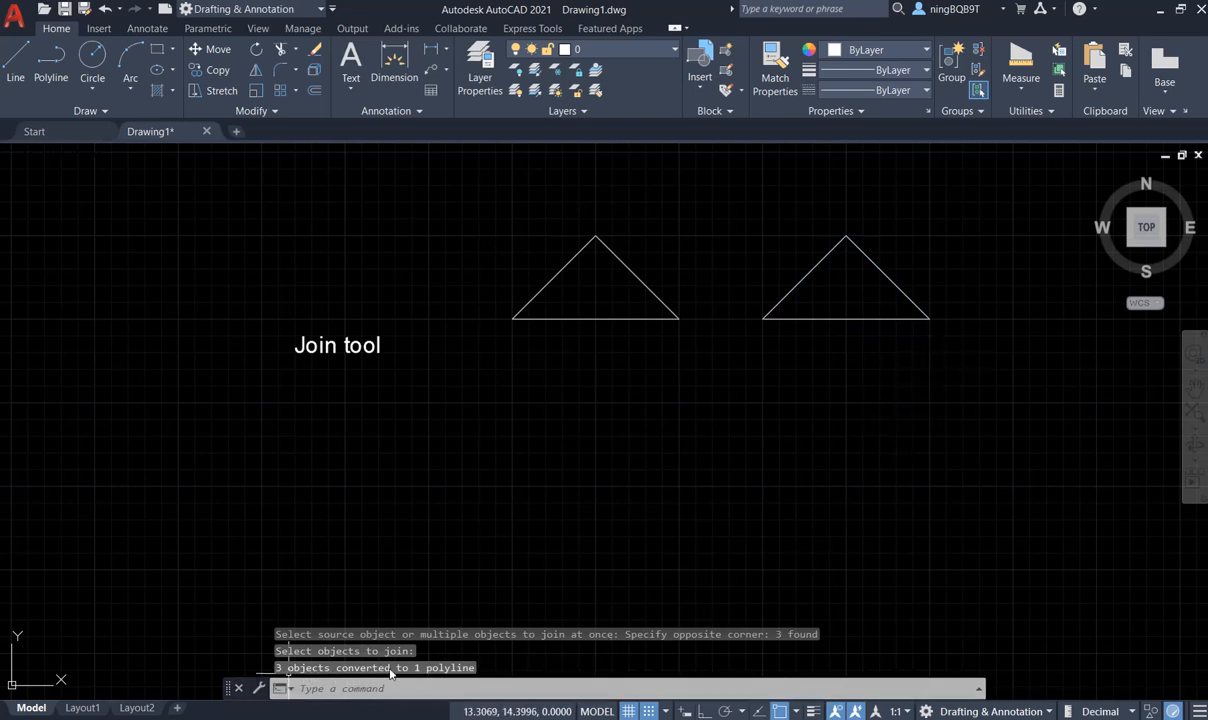
pyautogui.moveTo(900, 297)
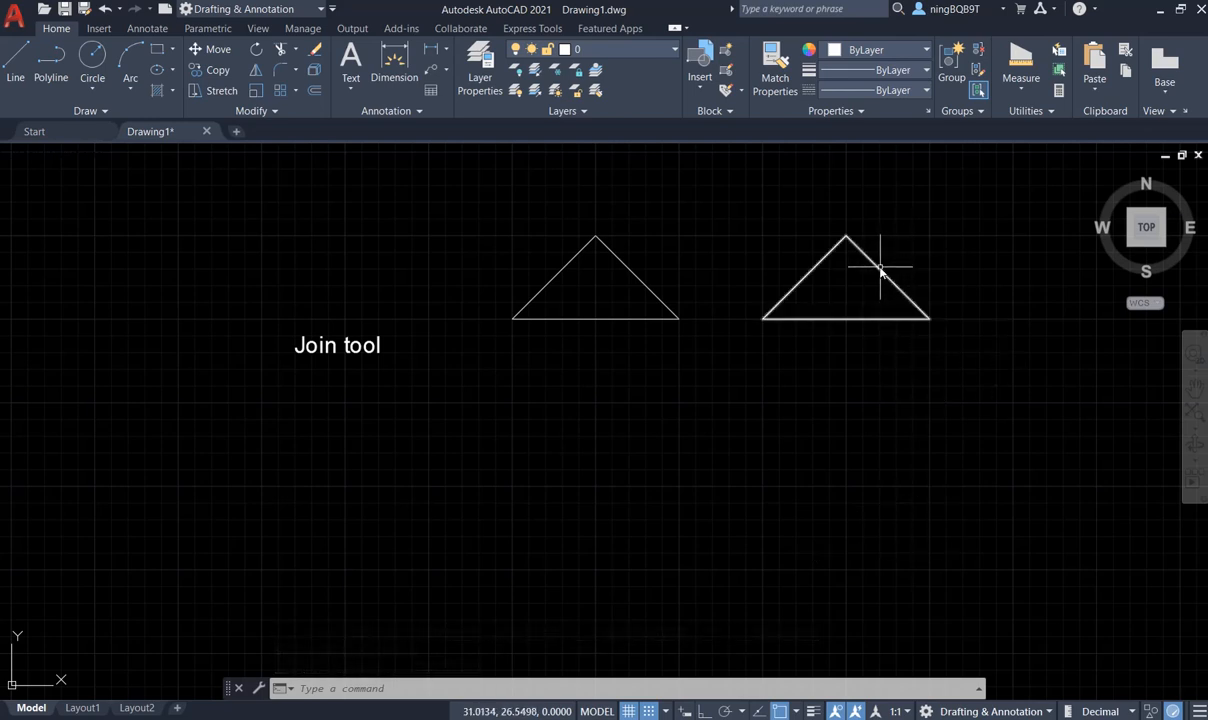
pyautogui.moveTo(880, 272)
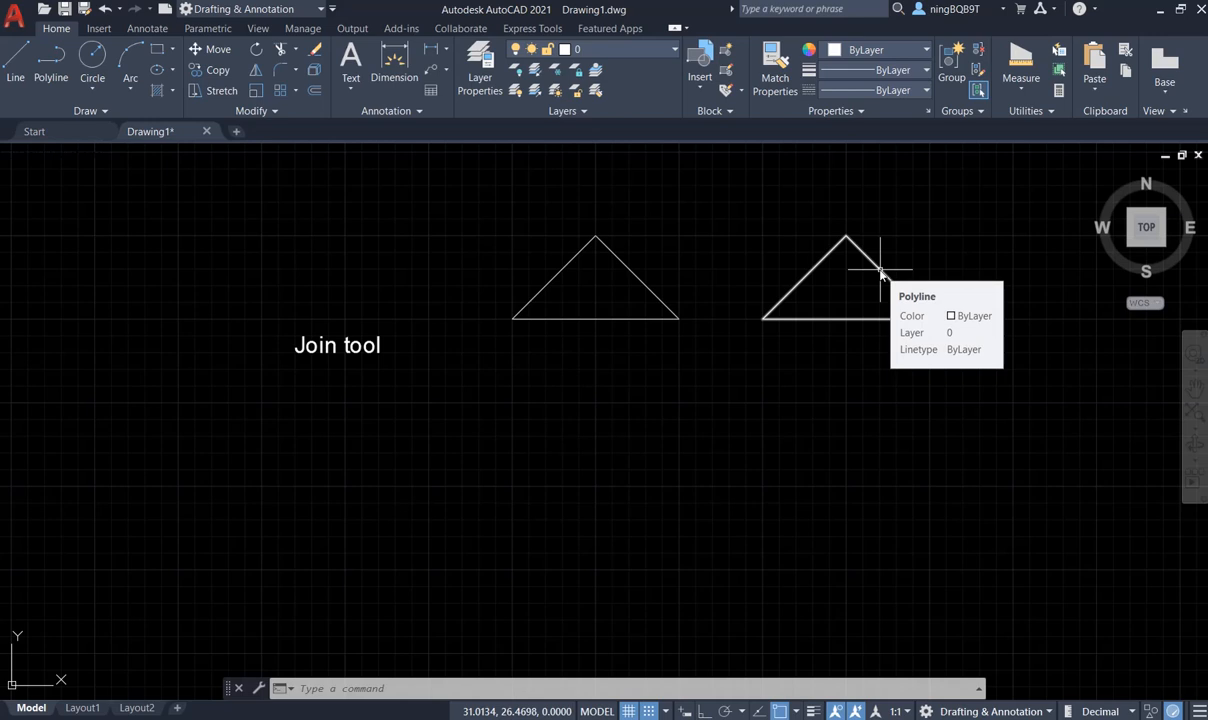
pyautogui.click(845, 280)
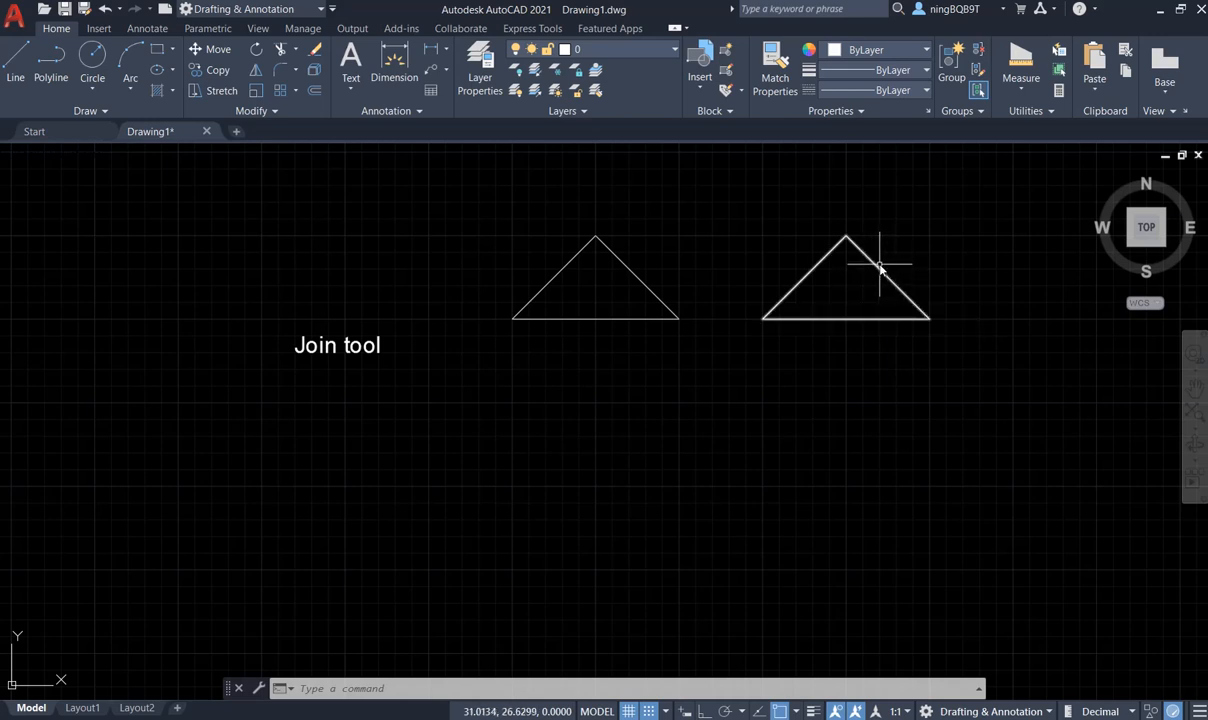
pyautogui.moveTo(878, 272)
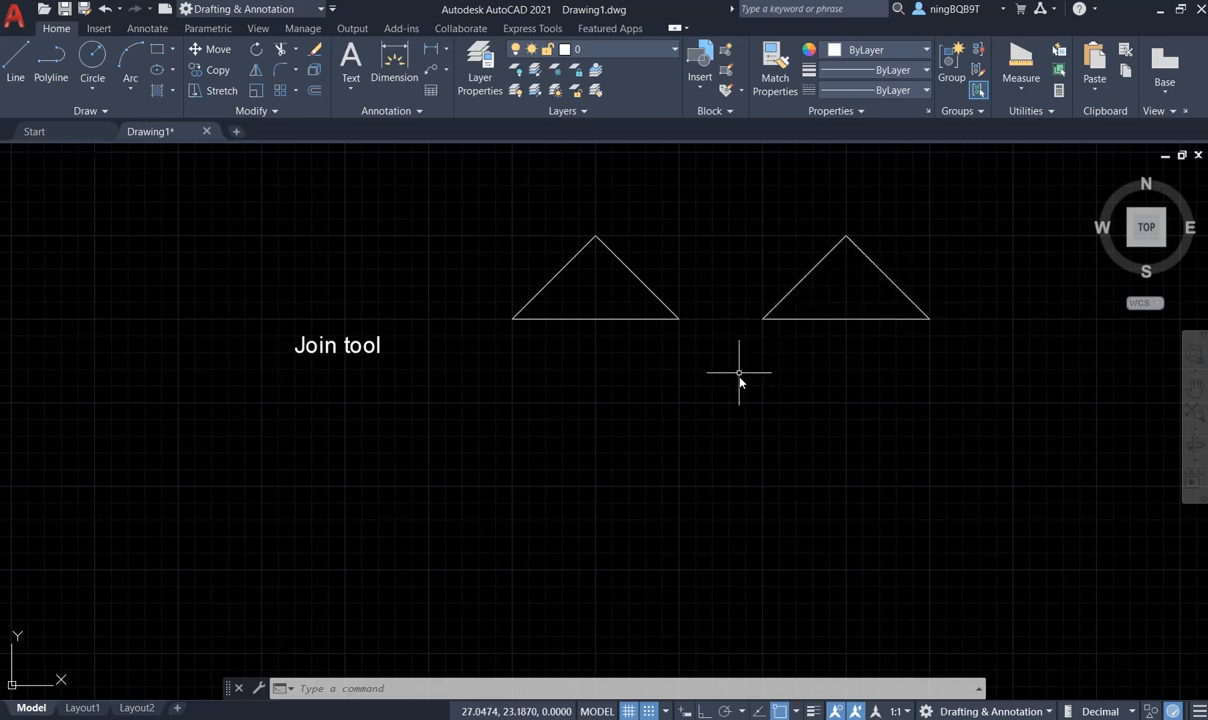
pyautogui.moveTo(637, 372)
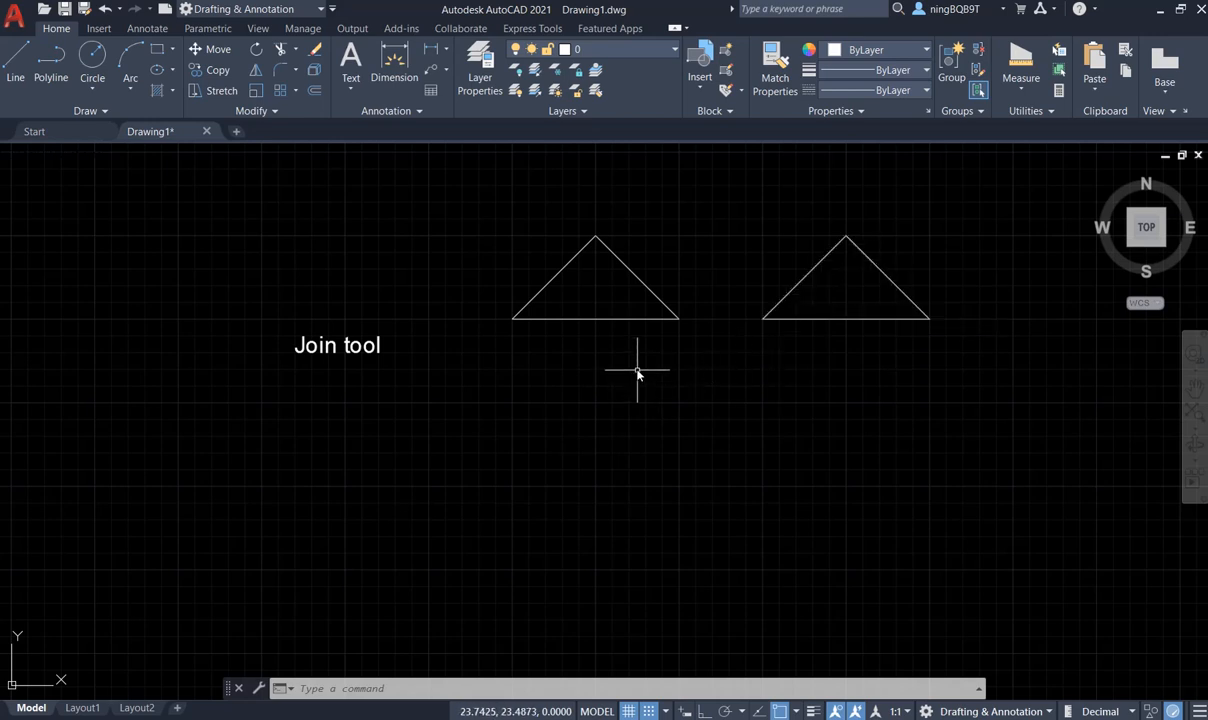
pyautogui.moveTo(532, 418)
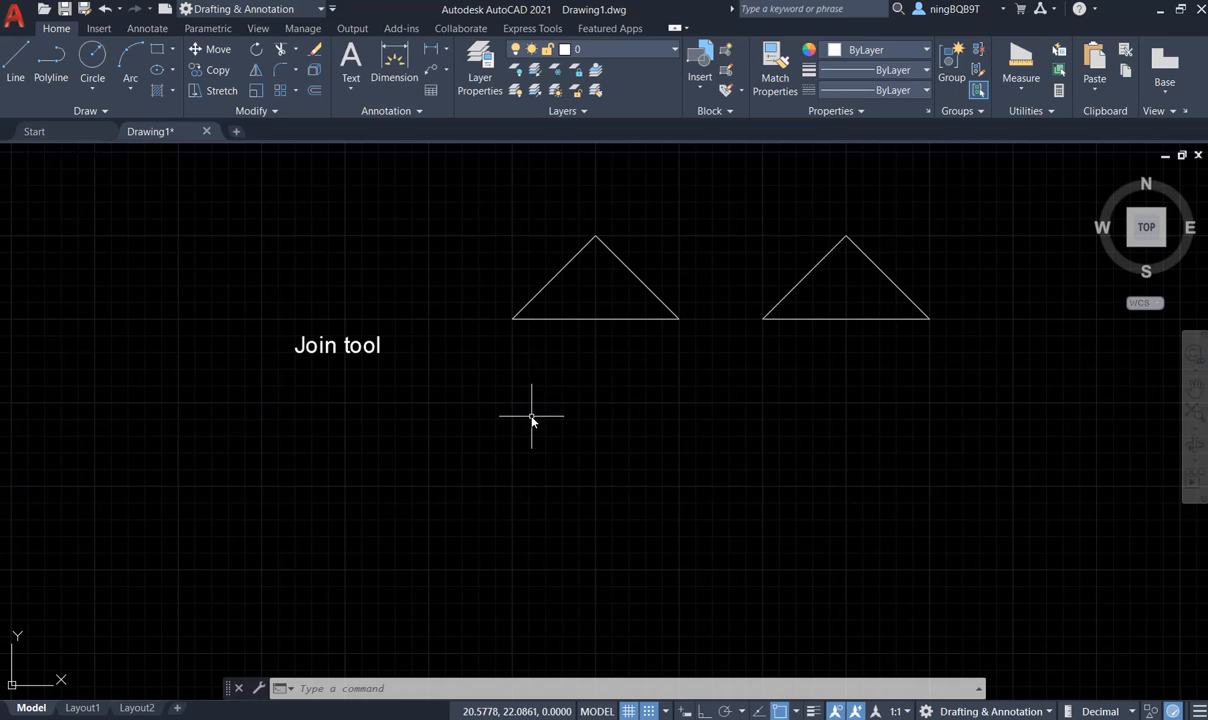
pyautogui.moveTo(188, 165)
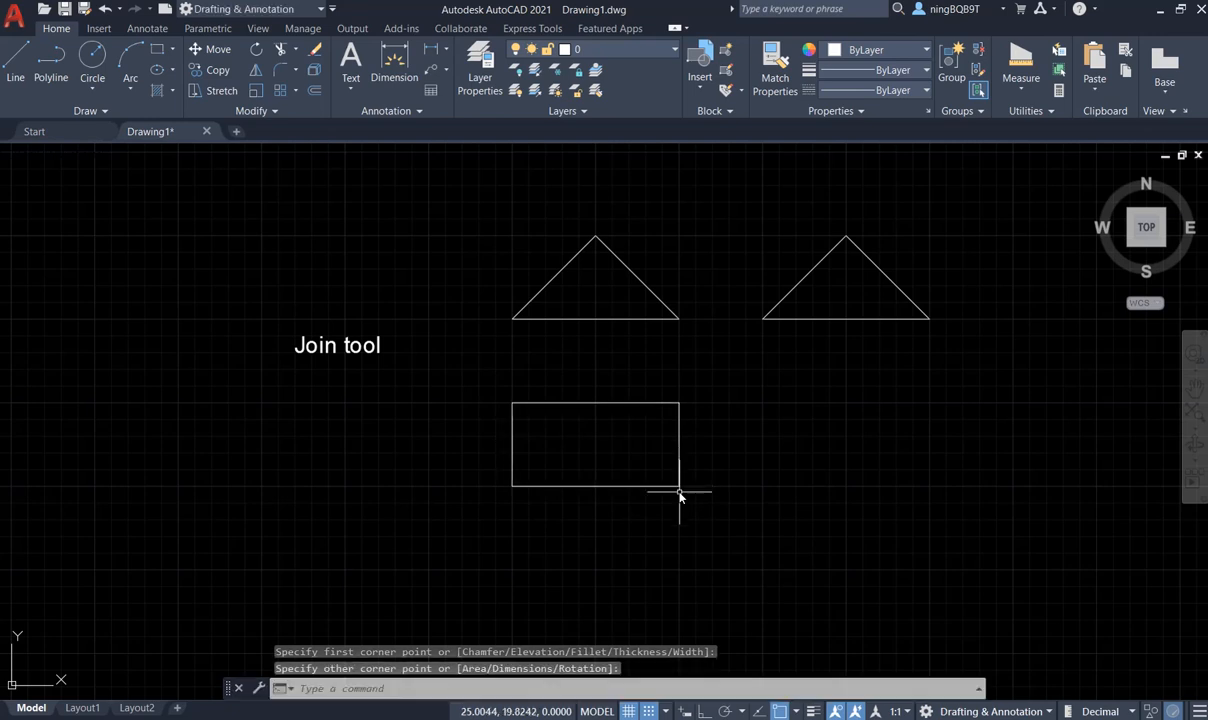
pyautogui.moveTo(318, 160)
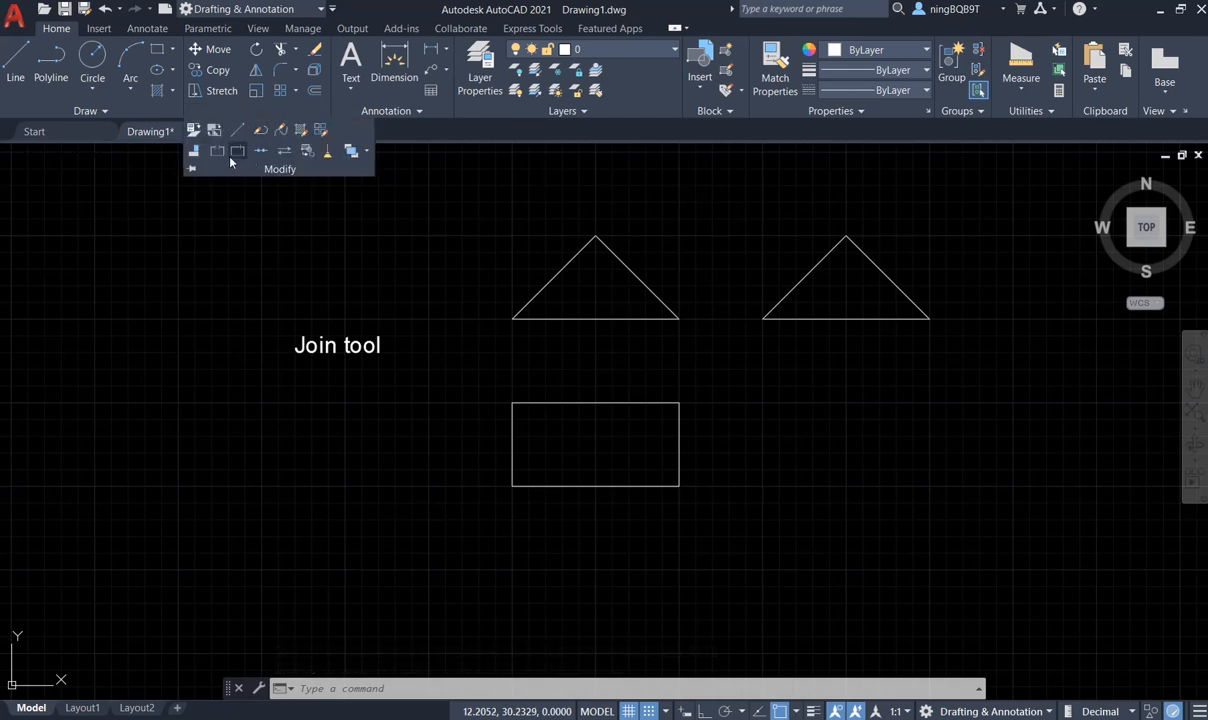
pyautogui.moveTo(237, 151)
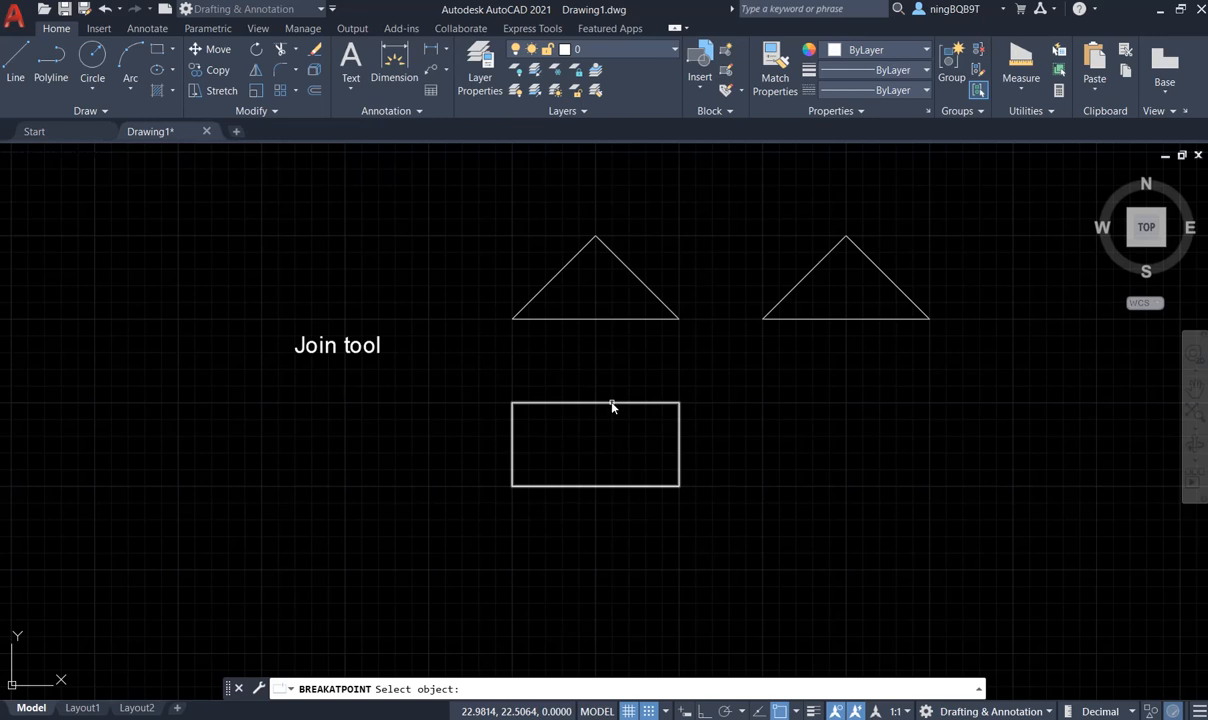
# Pick the rectangle as the object for Break at Point
pyautogui.click(611, 405)
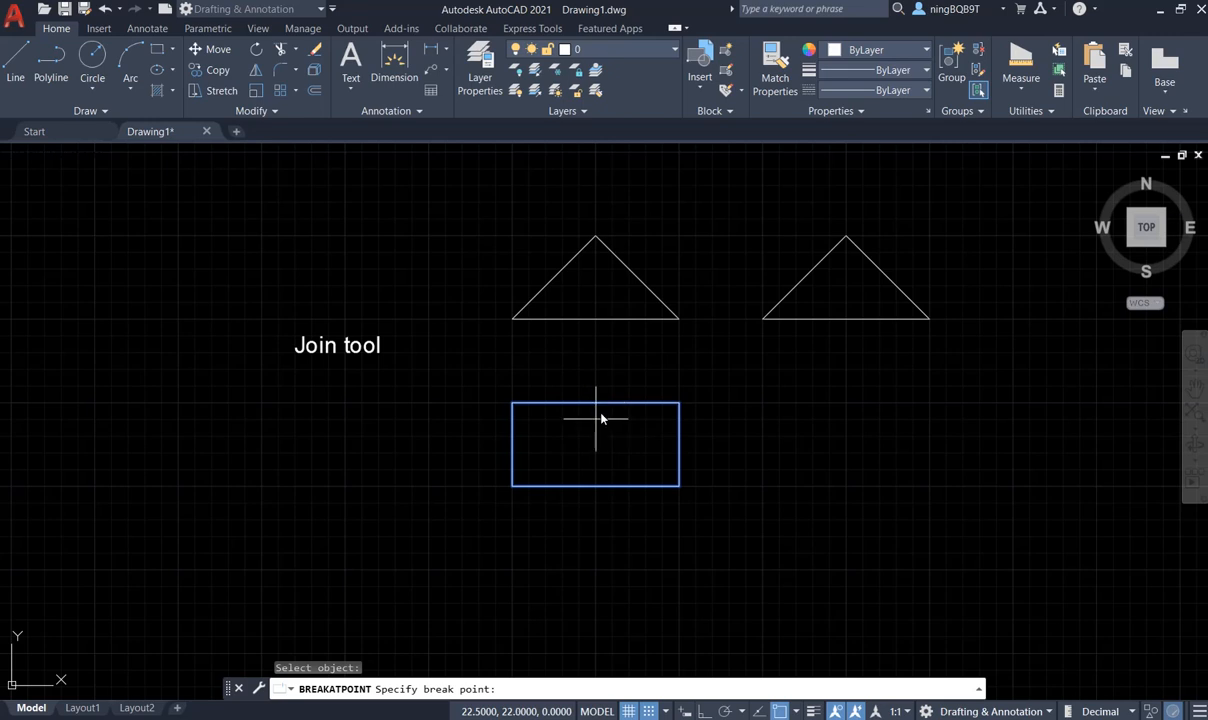
pyautogui.moveTo(597, 405)
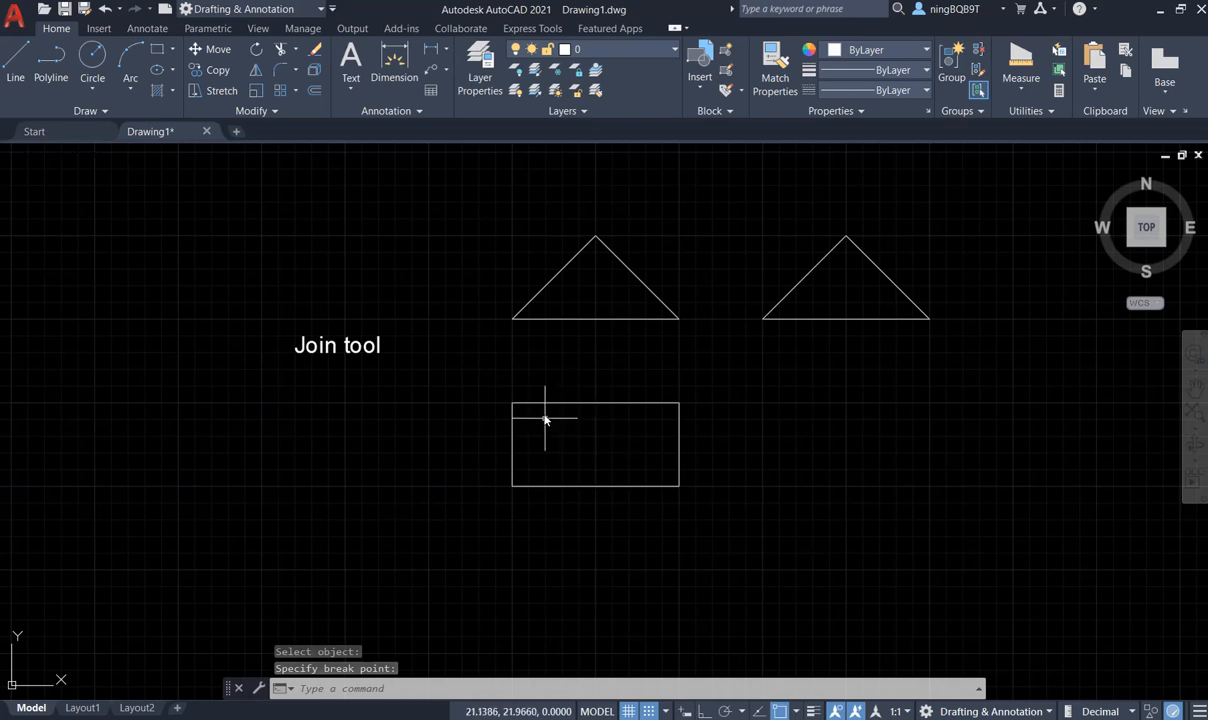
pyautogui.moveTo(635, 417)
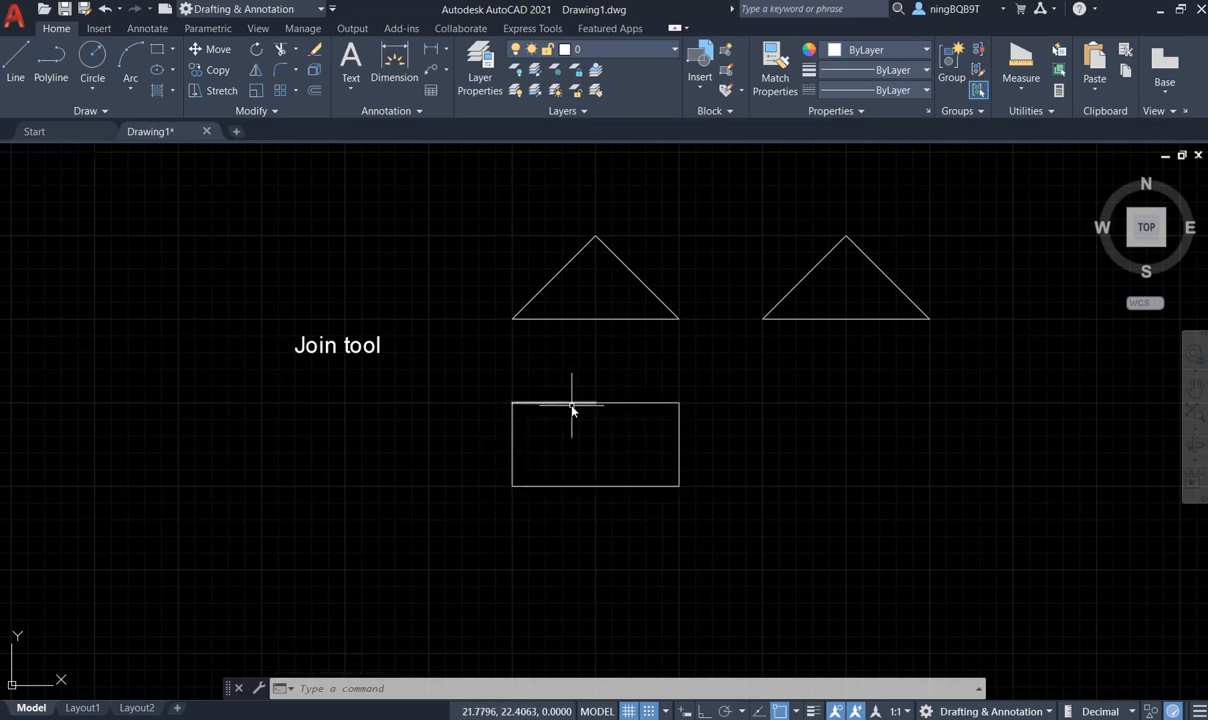
pyautogui.moveTo(622, 432)
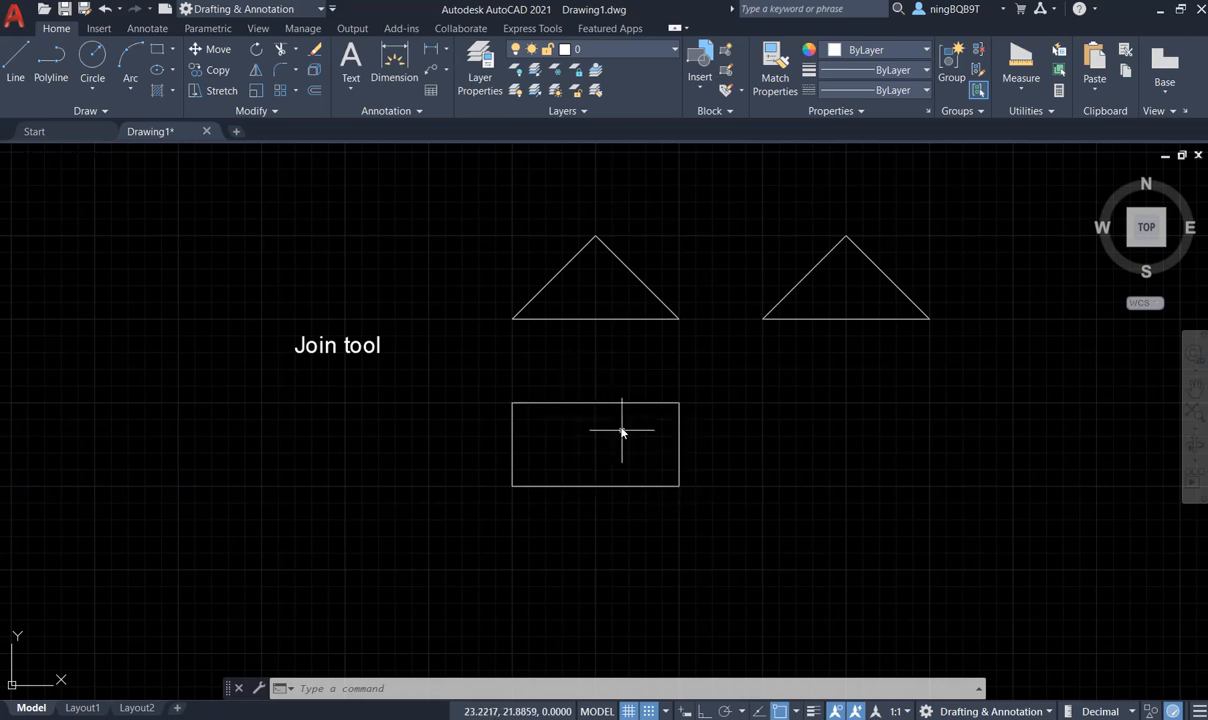
pyautogui.moveTo(427, 428)
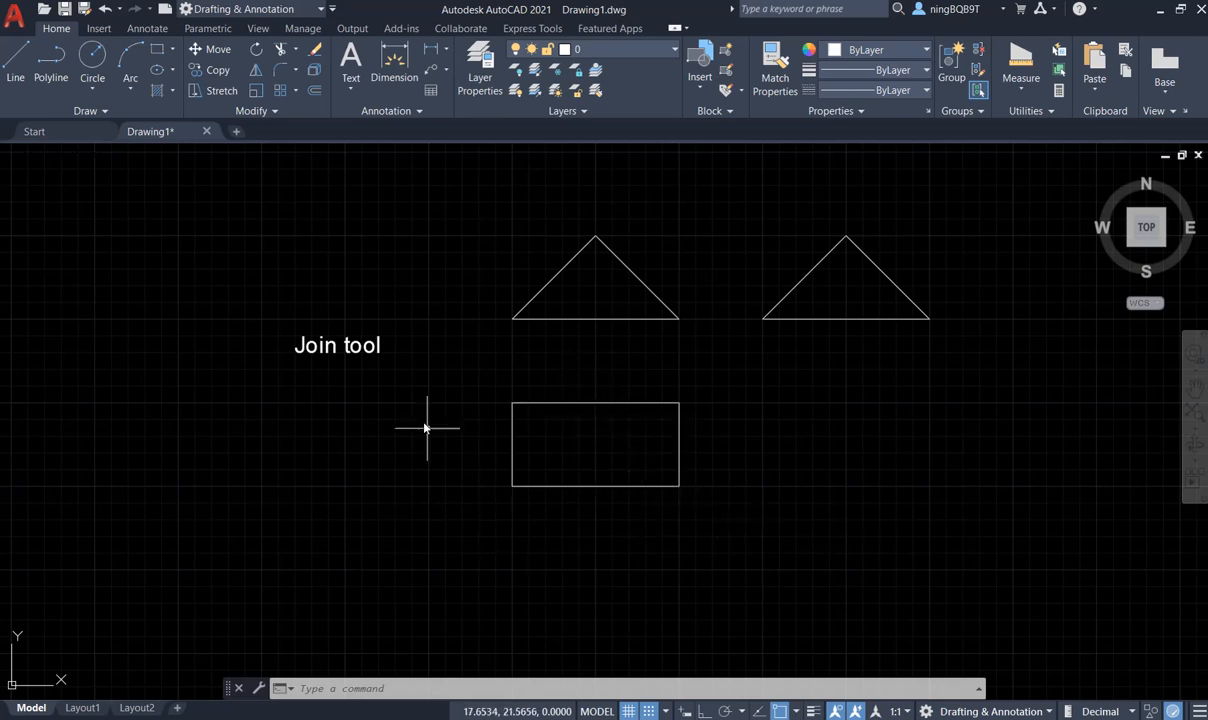
pyautogui.moveTo(690, 573)
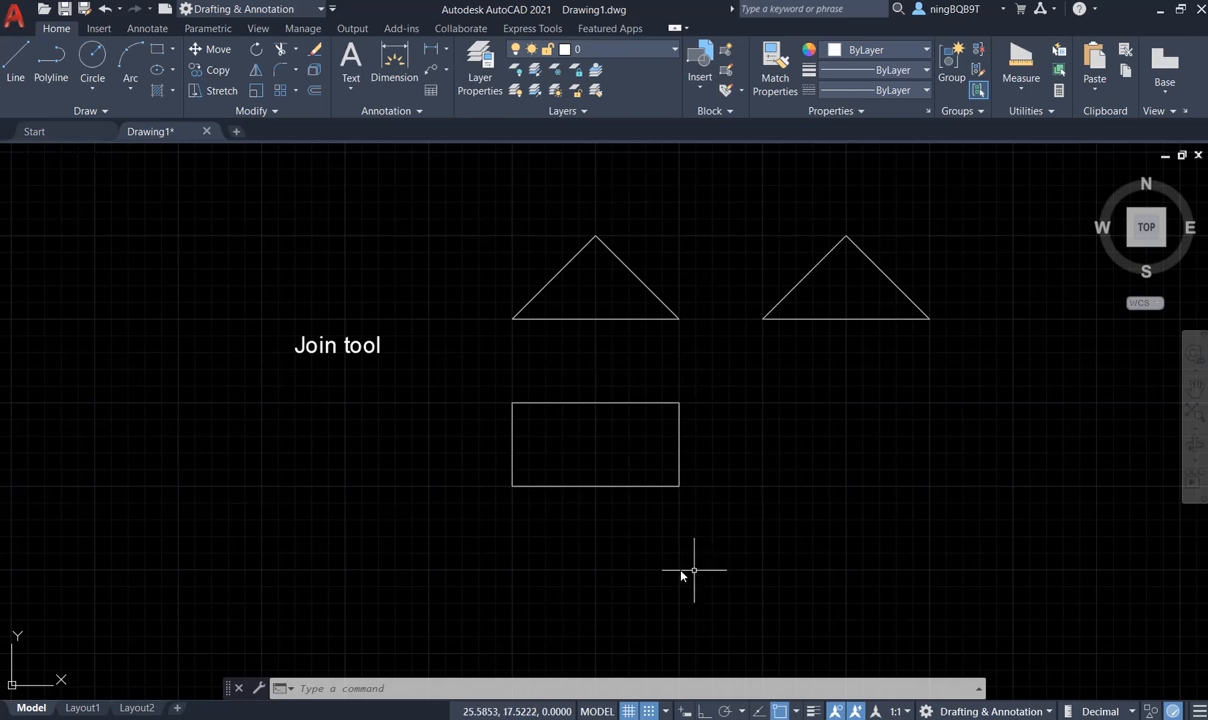
pyautogui.moveTo(507, 533)
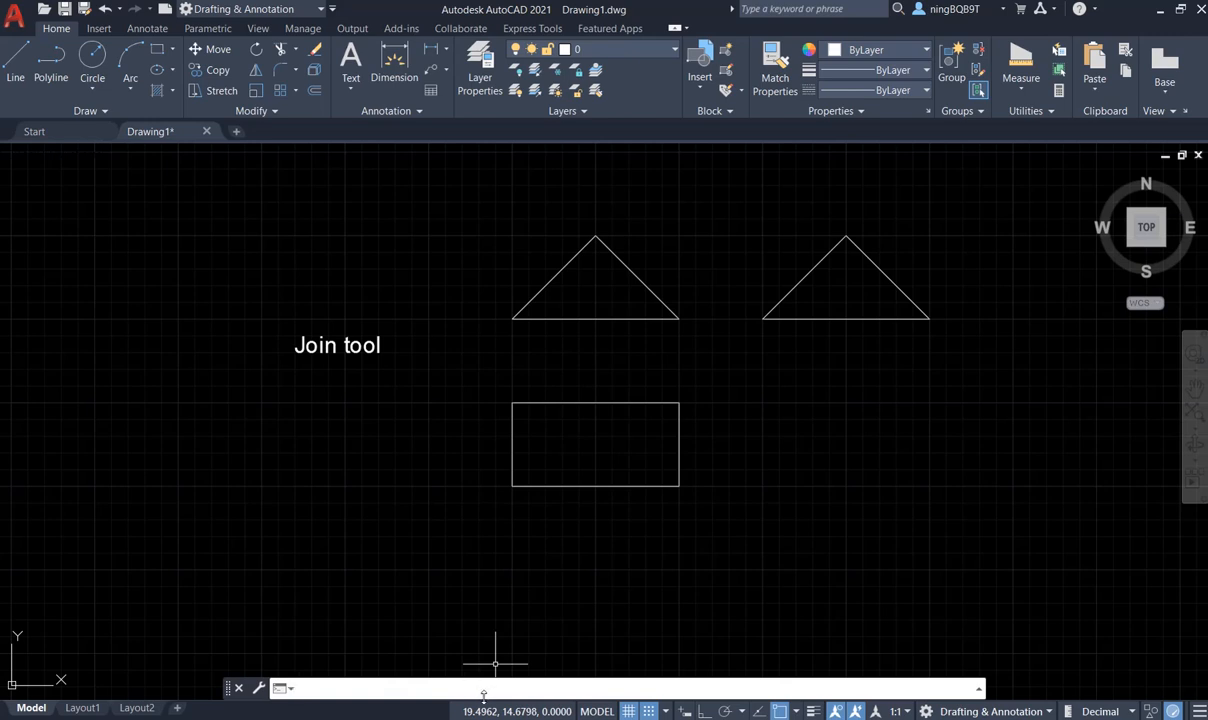
# Start the Join command from the command line (typed 'jion')
pyautogui.write('jion')
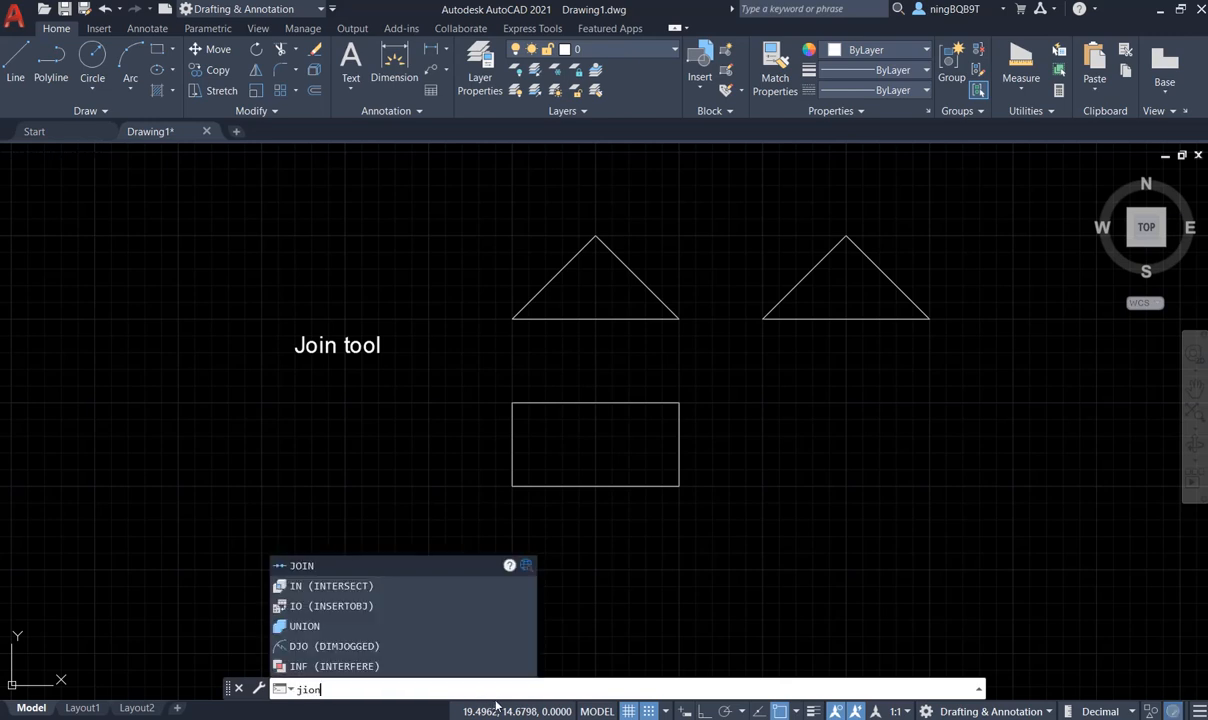
pyautogui.press('enter')
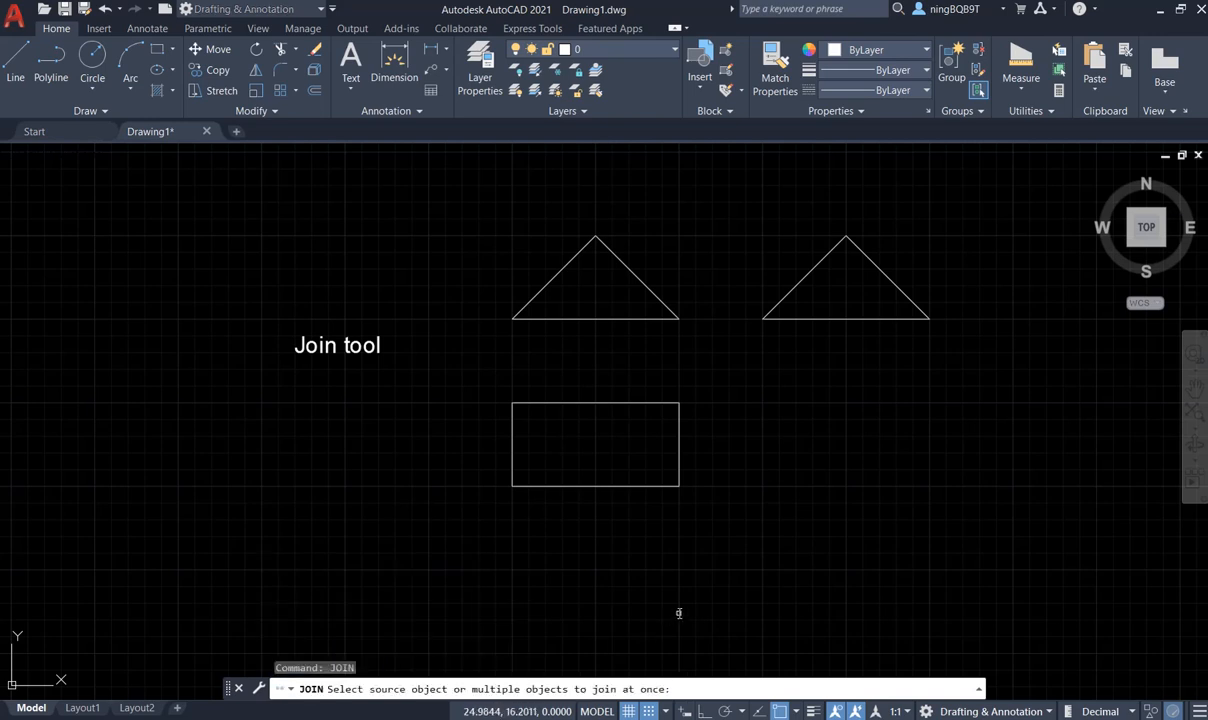
pyautogui.moveTo(580, 672)
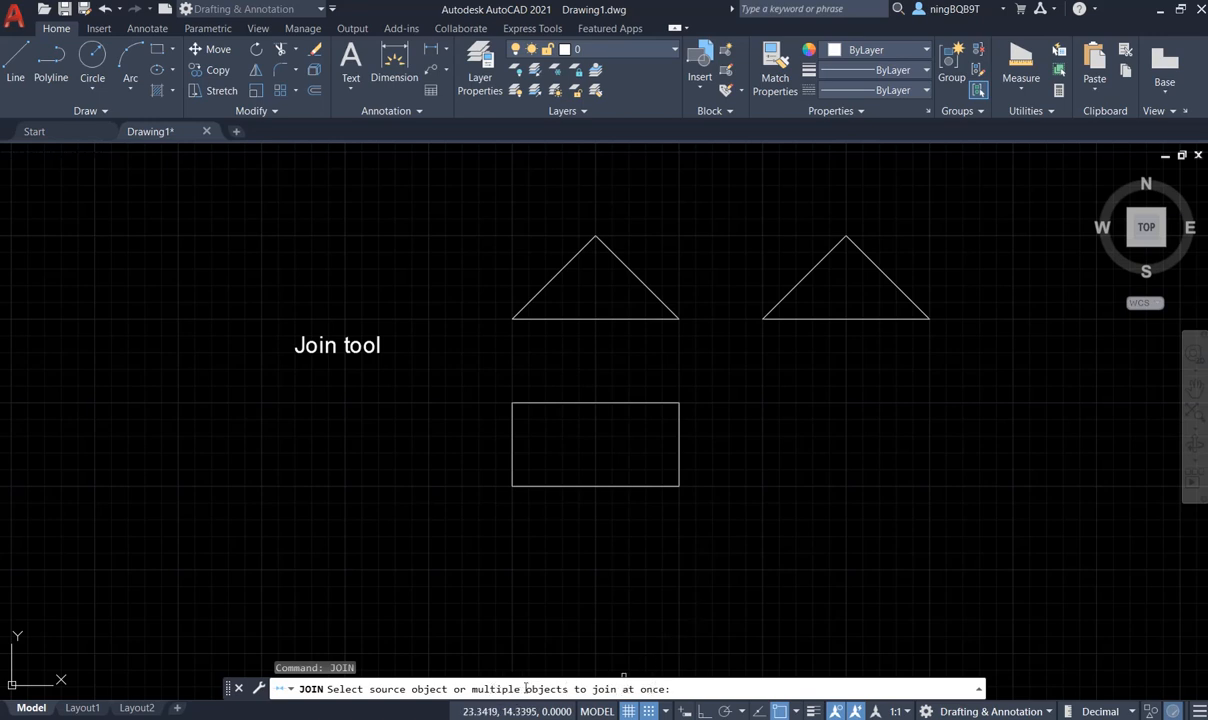
pyautogui.moveTo(484, 373)
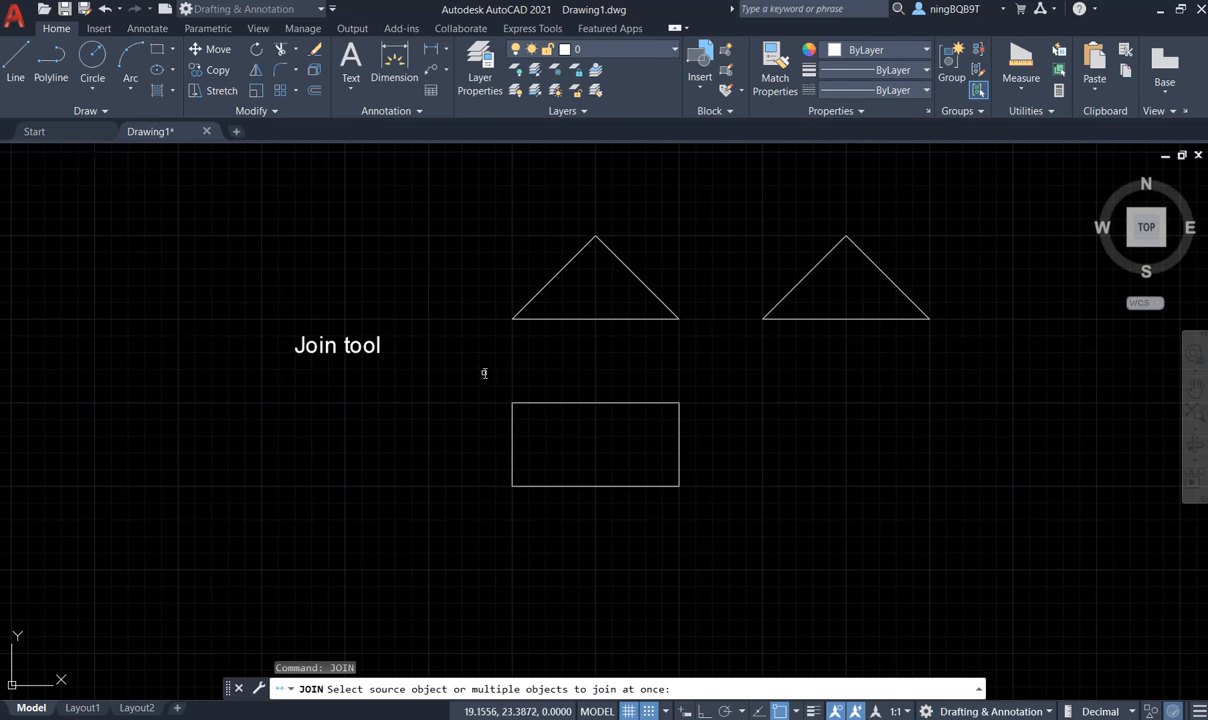
# Window-select both pieces of the broken rectangle for joining
pyautogui.moveTo(485, 373); pyautogui.dragTo(728, 524)
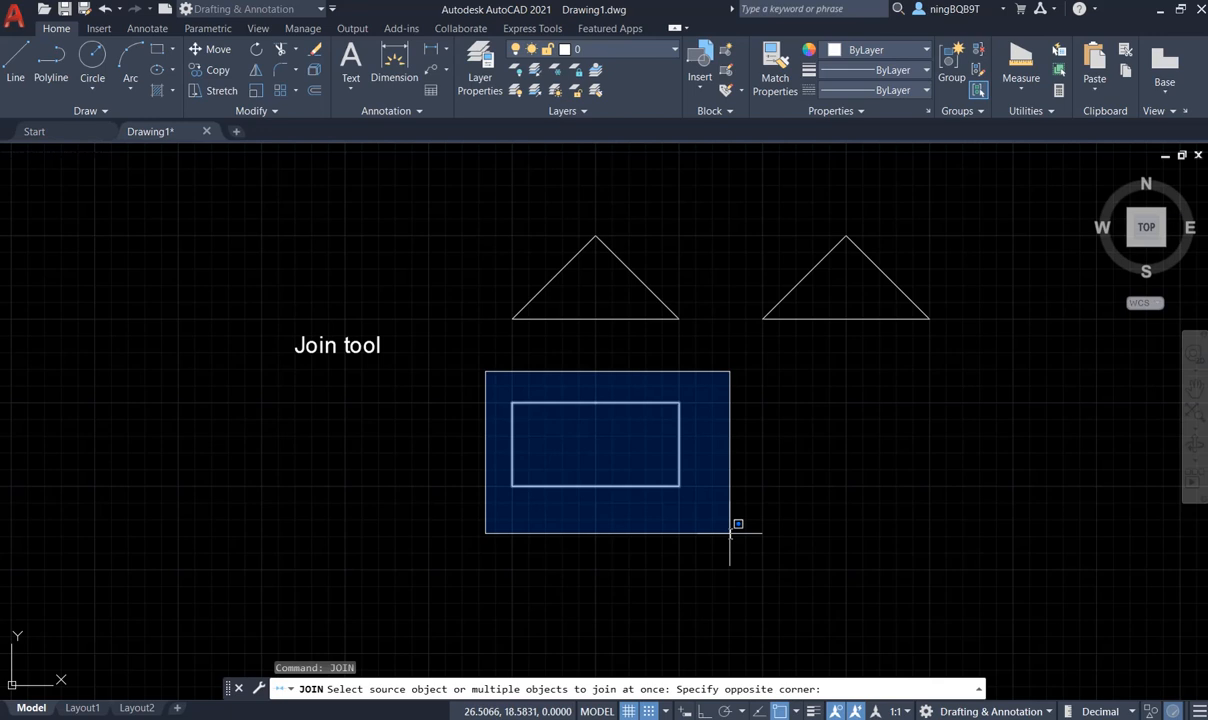
pyautogui.click(730, 540)
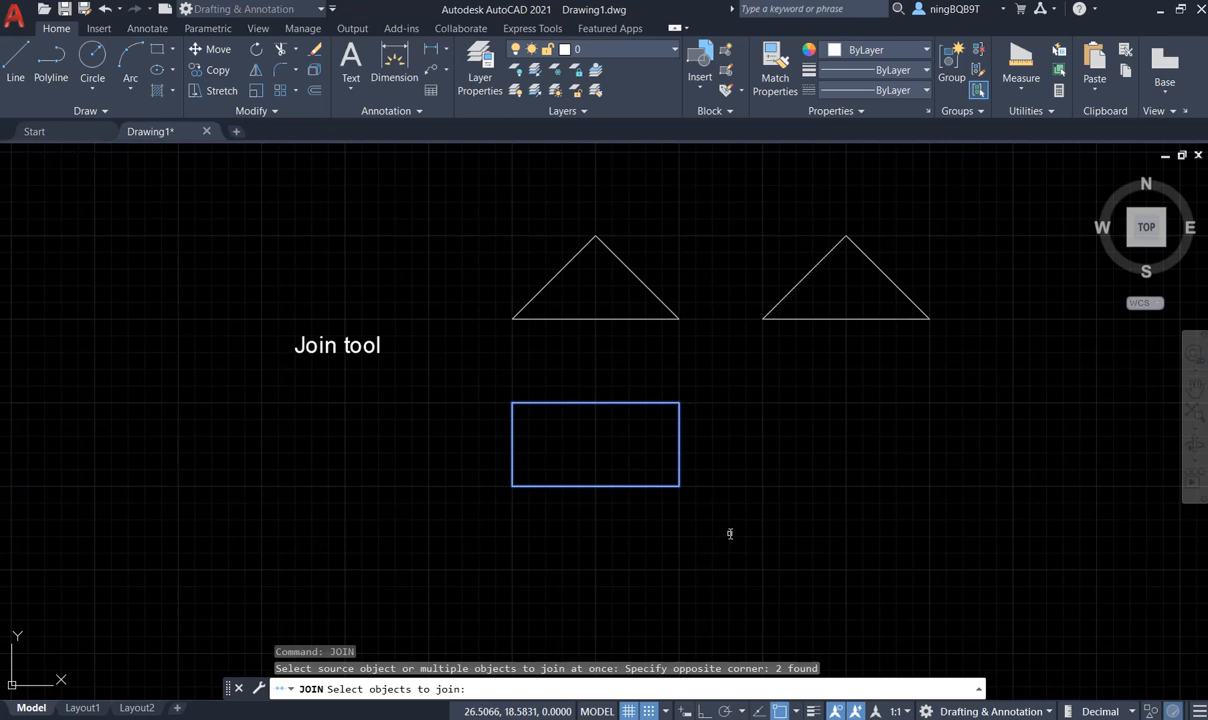
pyautogui.moveTo(636, 528)
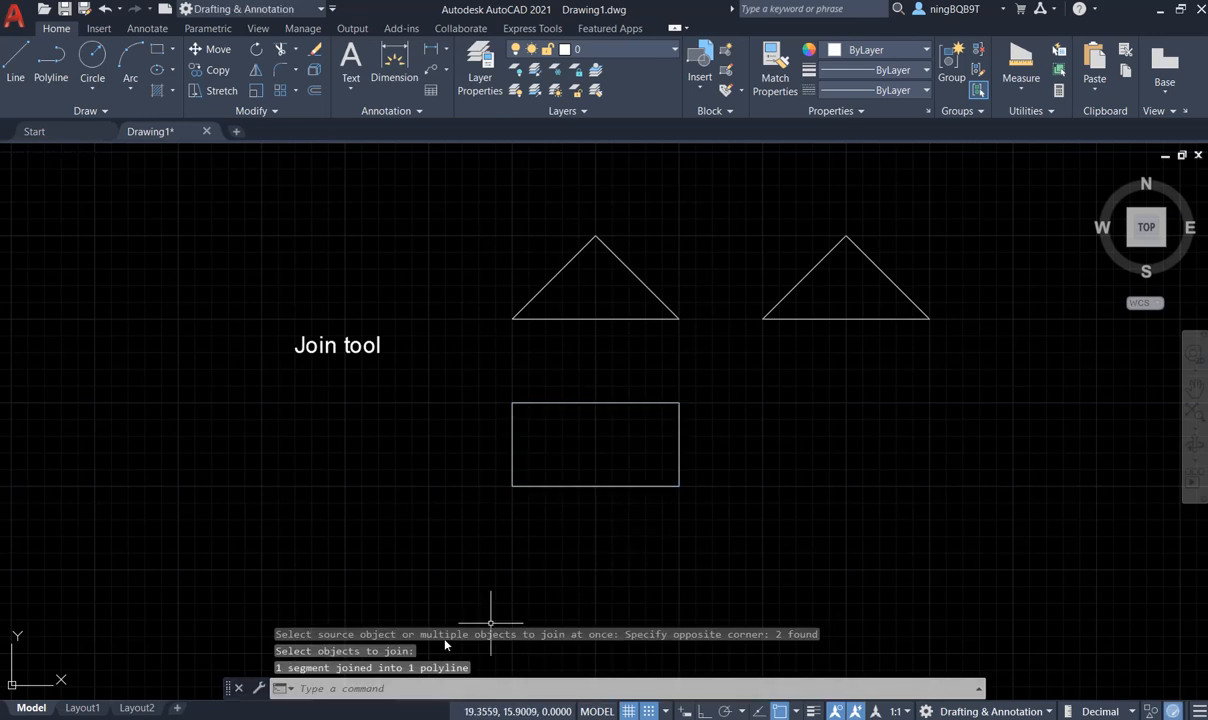
pyautogui.moveTo(371, 678)
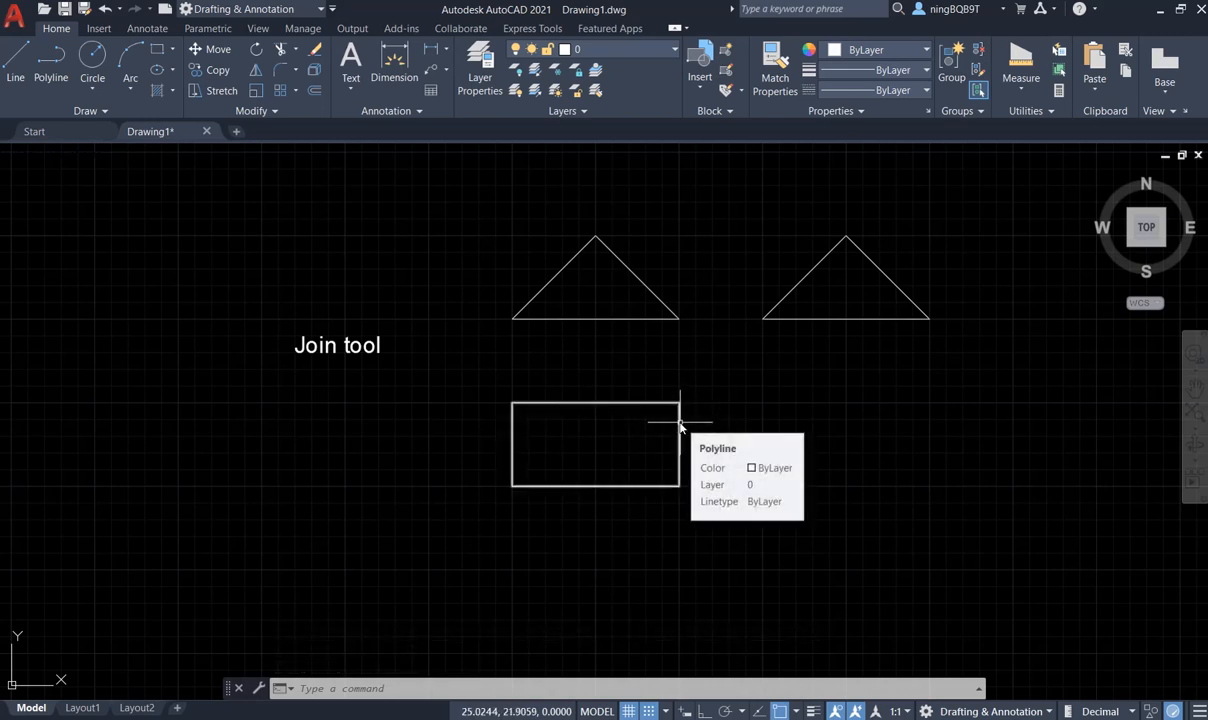
pyautogui.moveTo(687, 422)
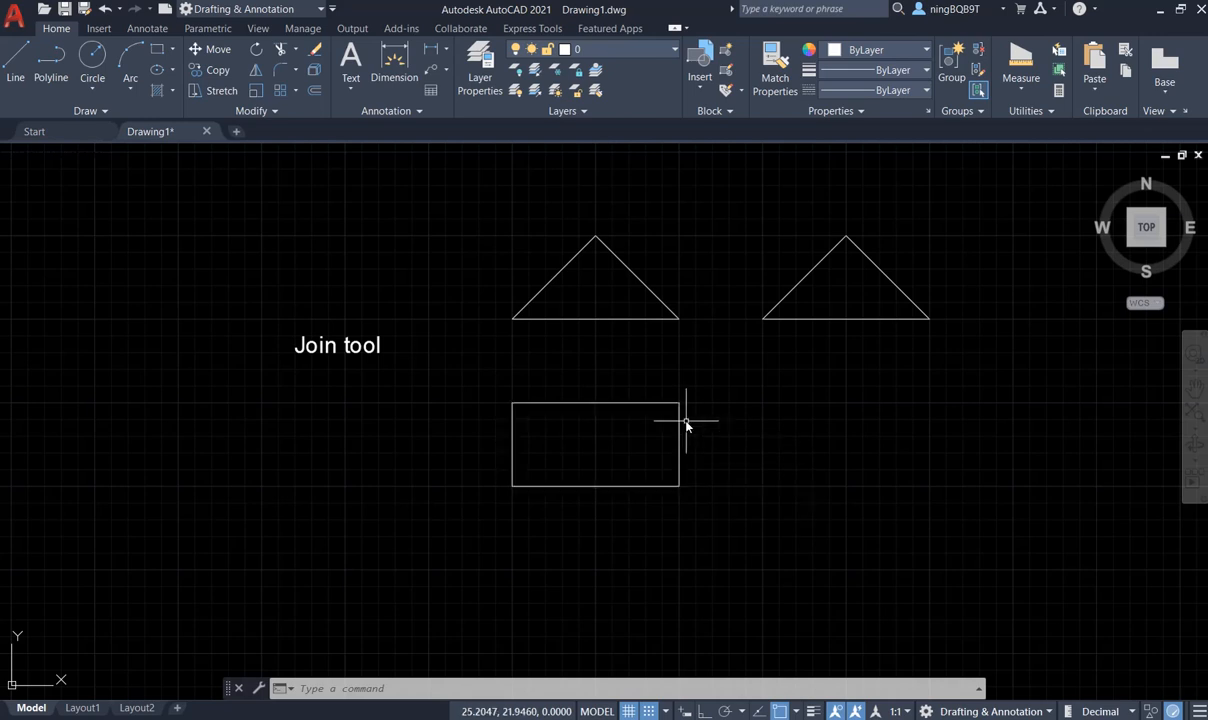
pyautogui.moveTo(680, 420)
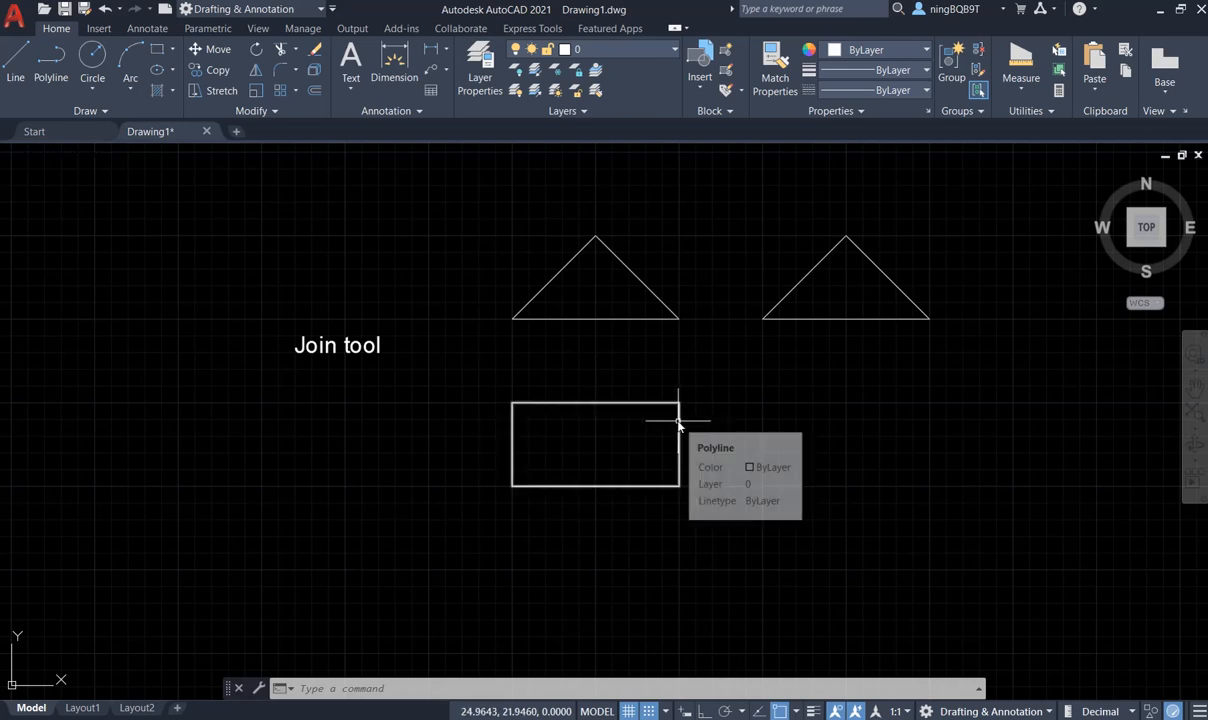
pyautogui.moveTo(776, 417)
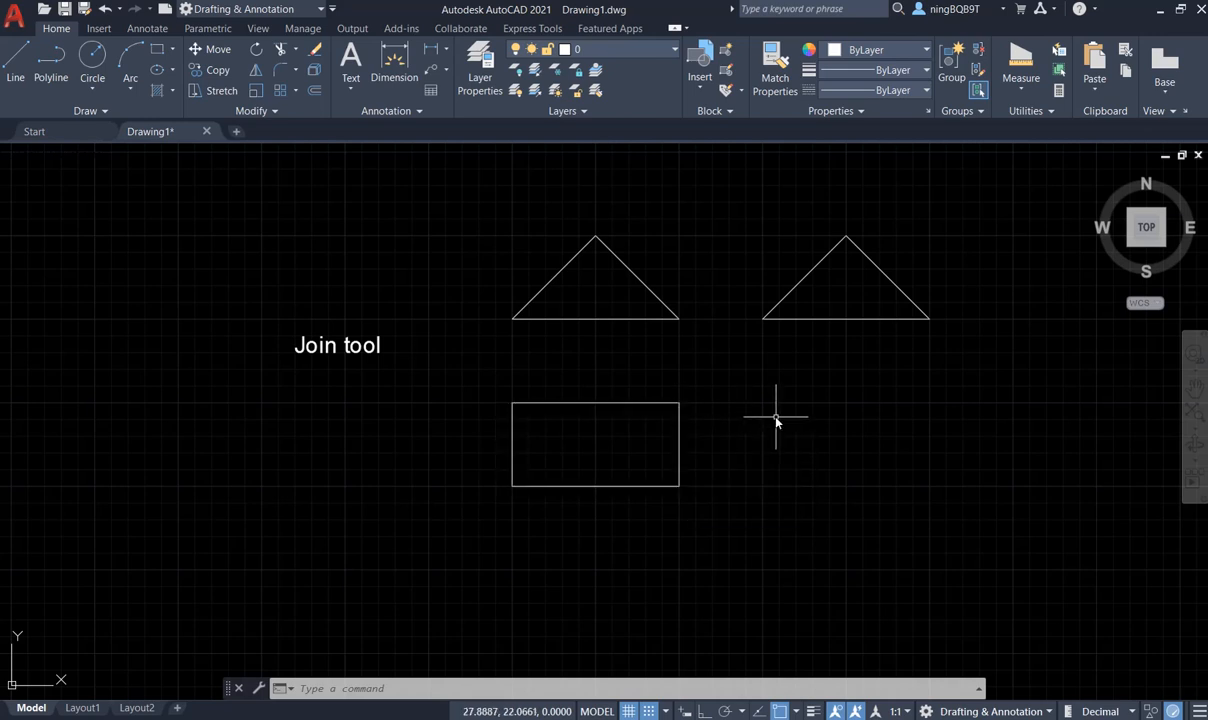